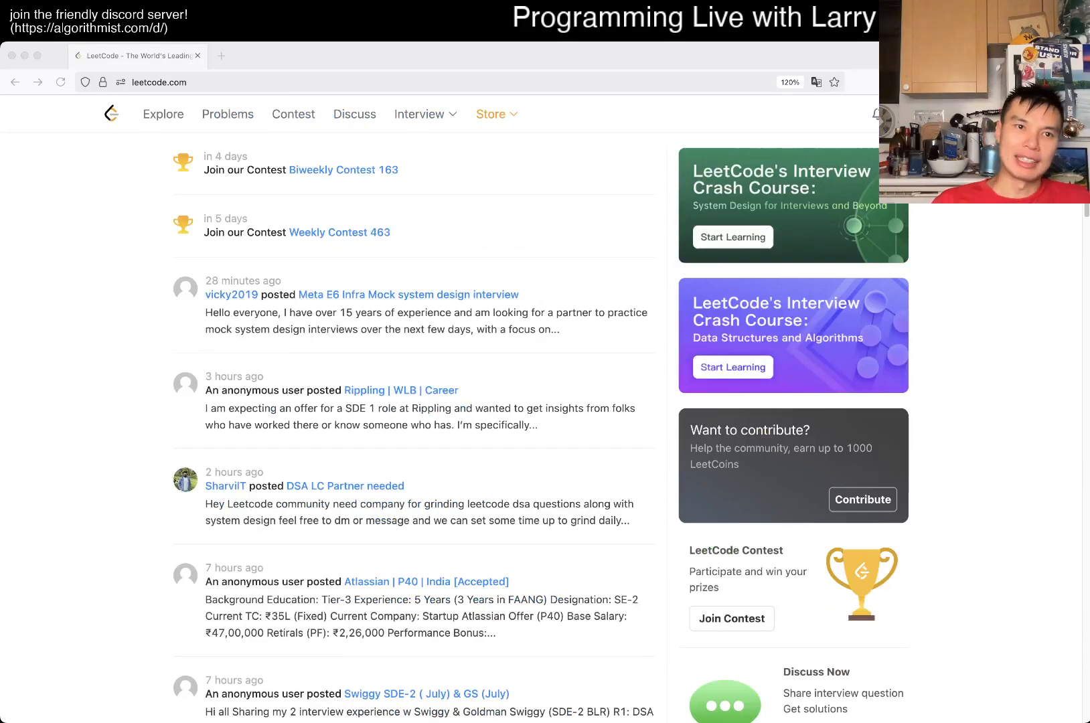
Show the problem set list with daily problem 2787 at the top
click(227, 114)
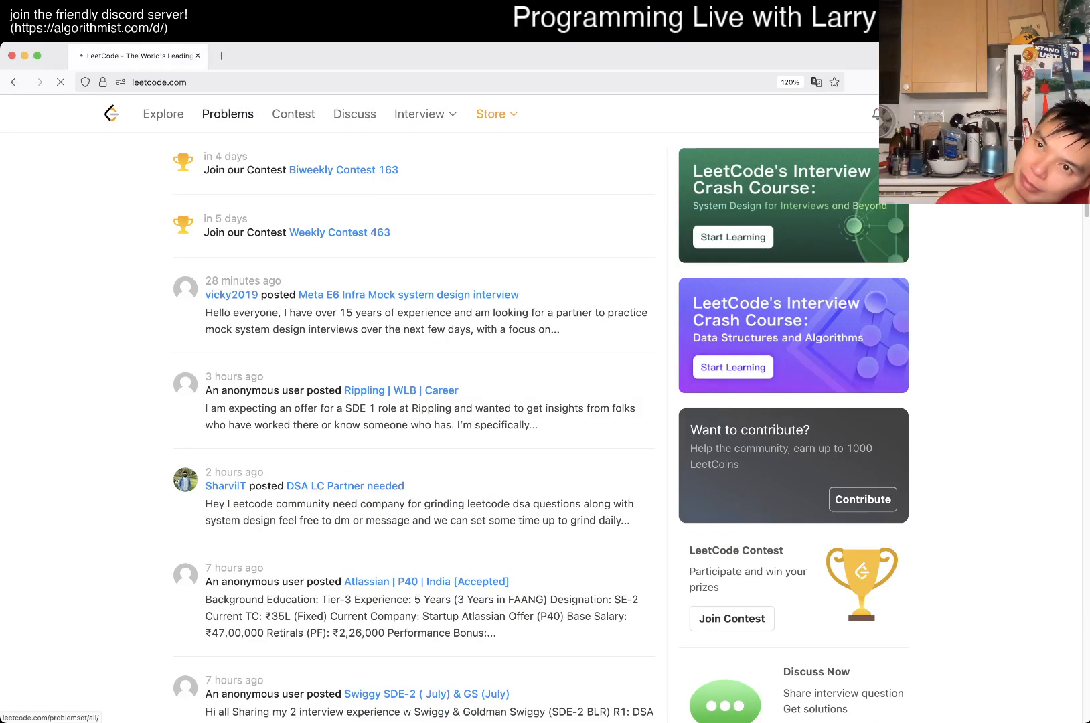
click(228, 114)
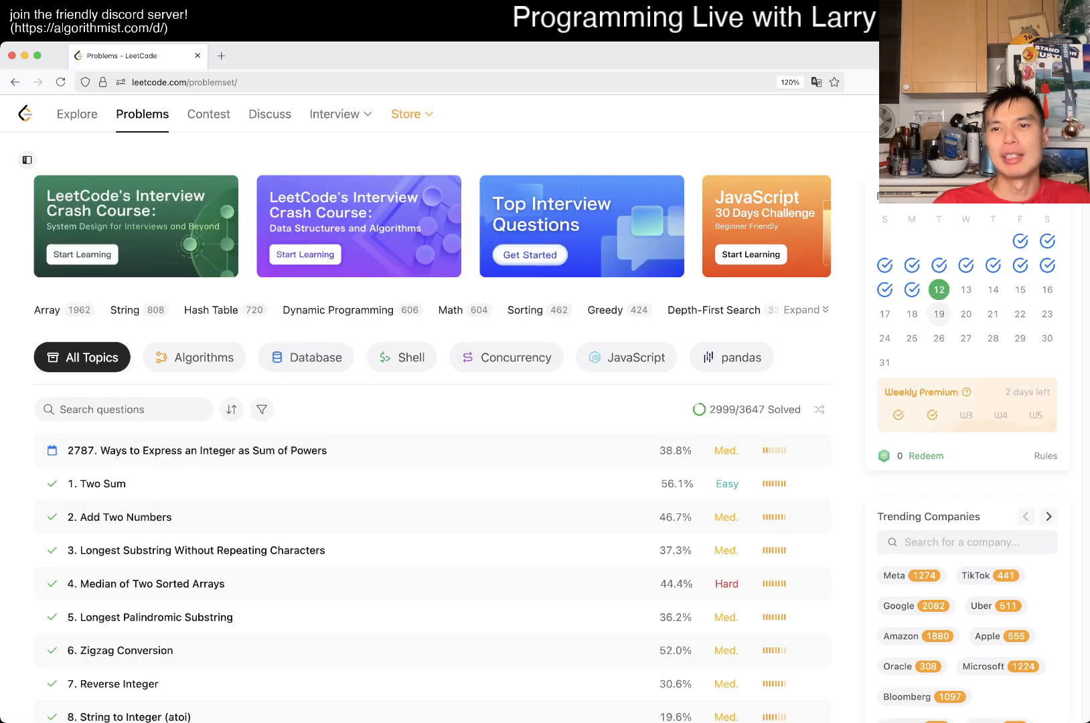
Load problem 2787 with its empty Python3 numberOfWays template
click(196, 451)
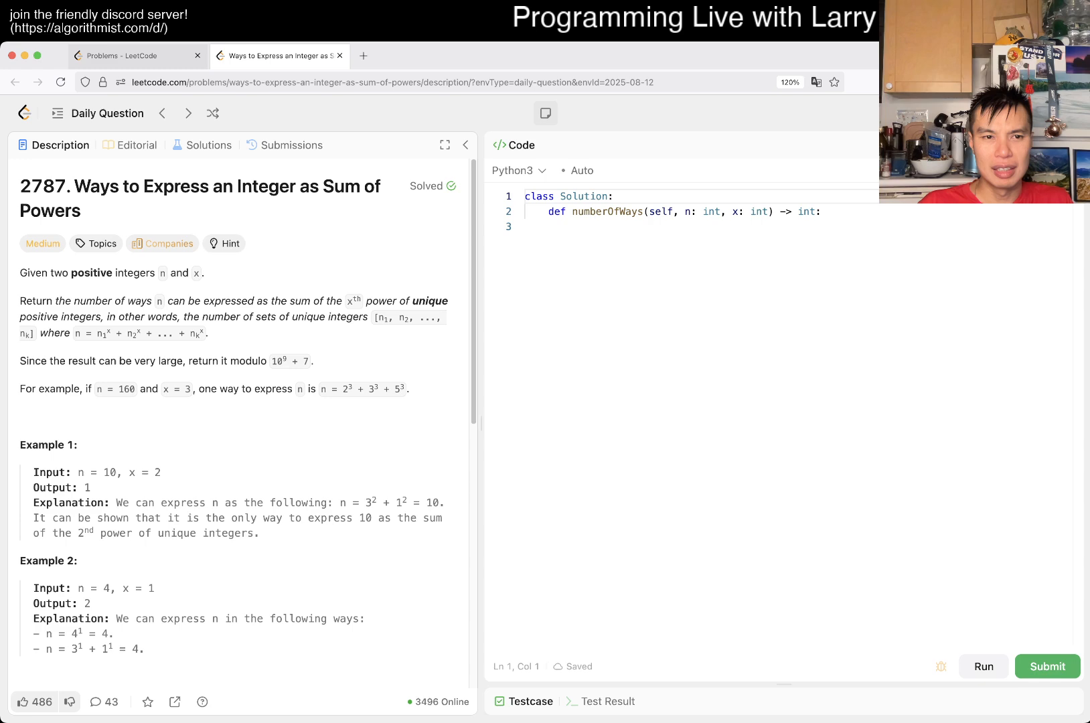
Define MOD = 10 ** 9 + 7 and a placeholder return MOD in the solution
scroll(down, 3)
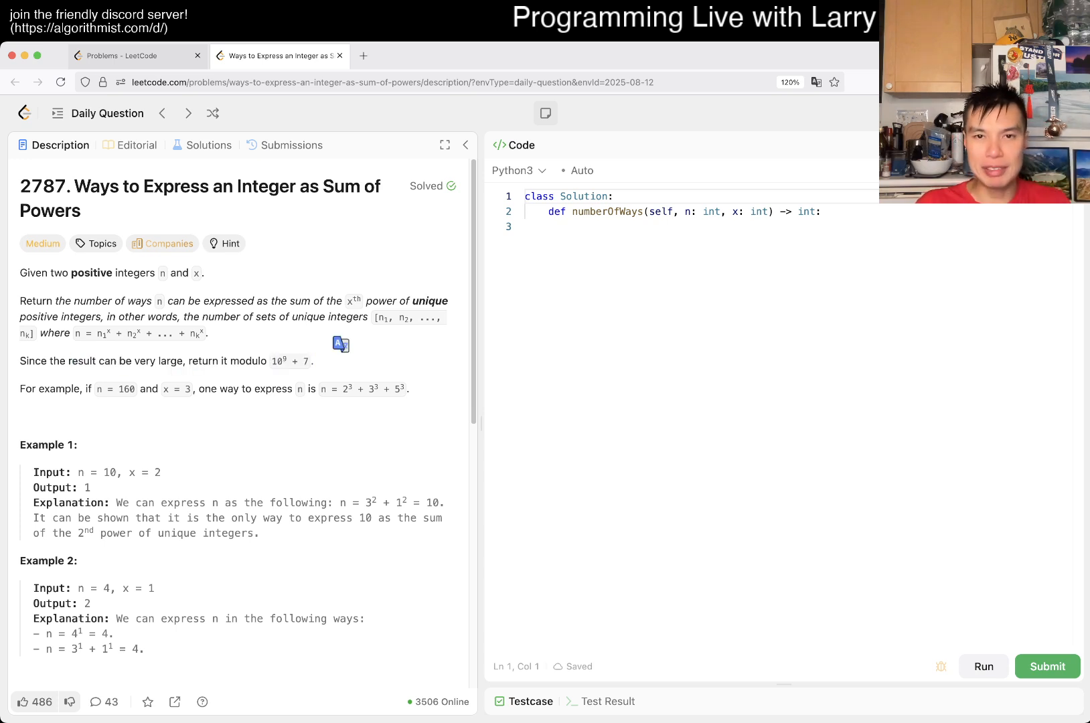
text(MOD =)
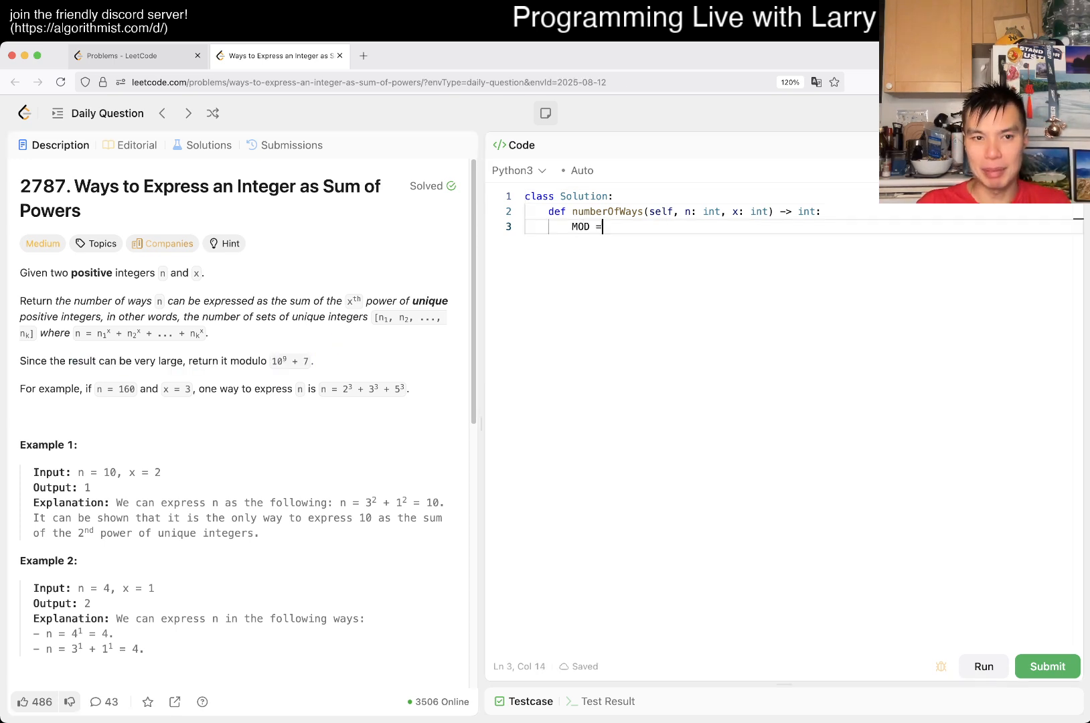
text(10 ** 9 + 7)
text(return M)
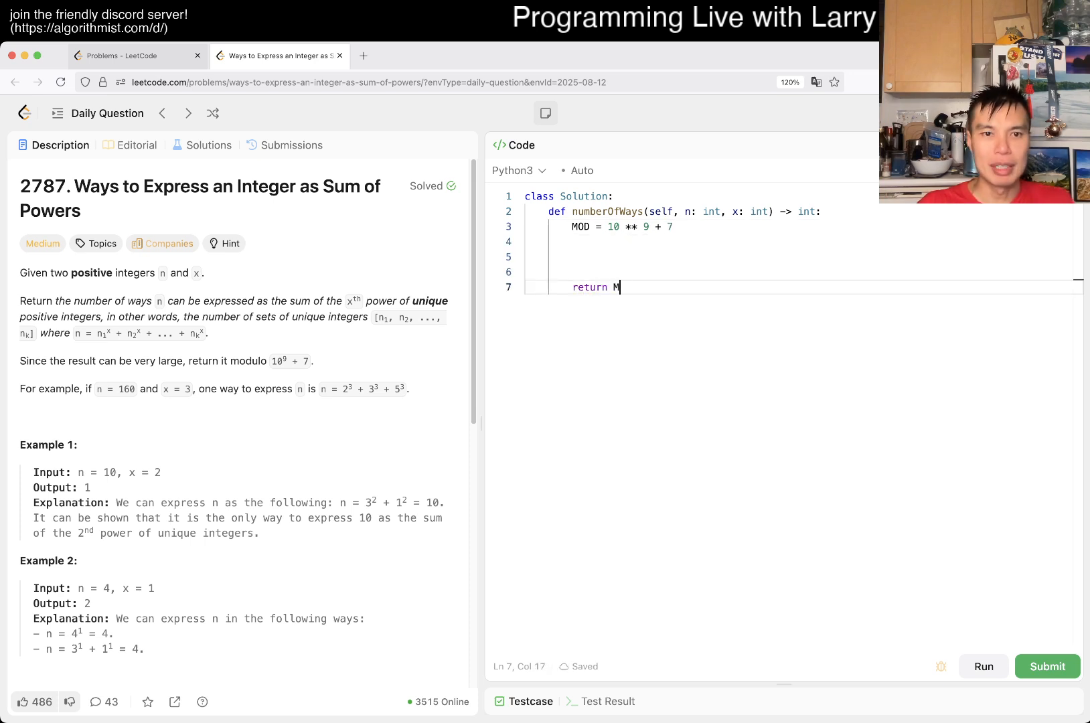
text(OD)
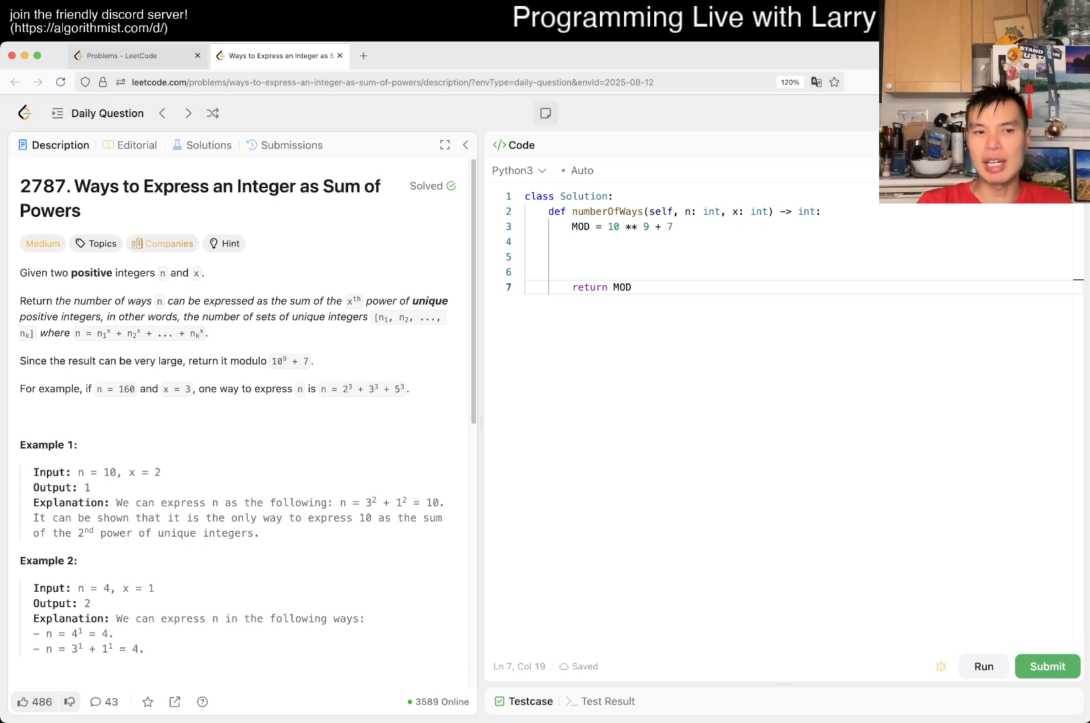
Review the constraints (n <= 300, x <= 5) and add blank lines in the function body
scroll(down, 3)
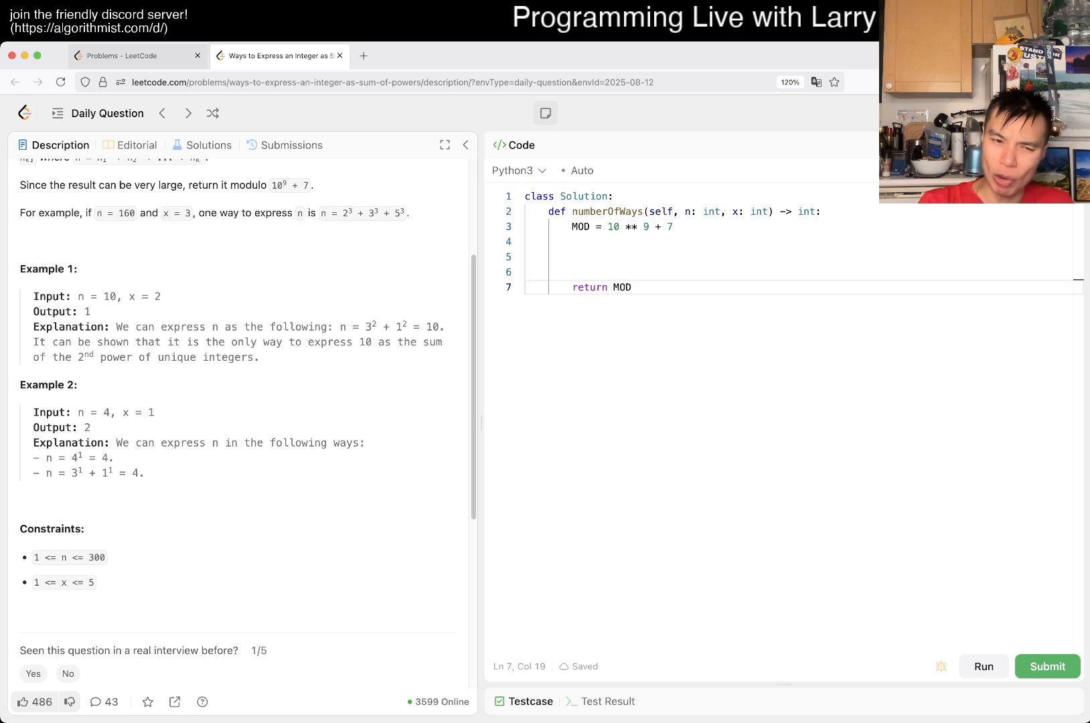
double_click(67, 557)
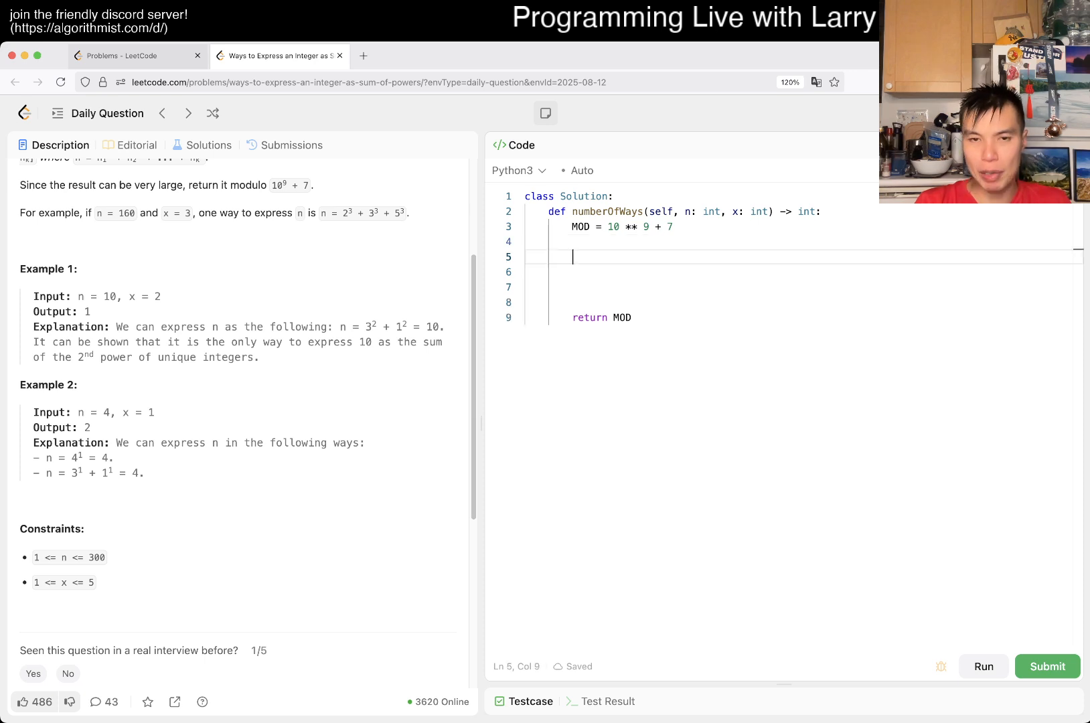
Write a docstring of scratch notes: a^p, p = 1, = 300, sqrt(300), 20
text(""")
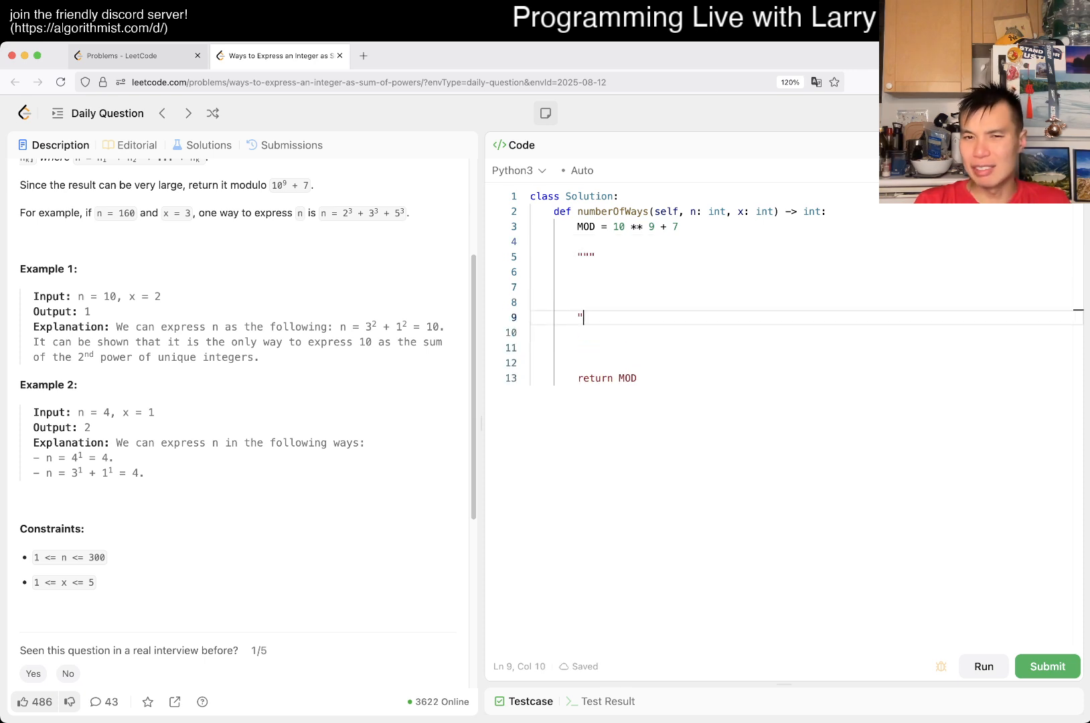
text("")
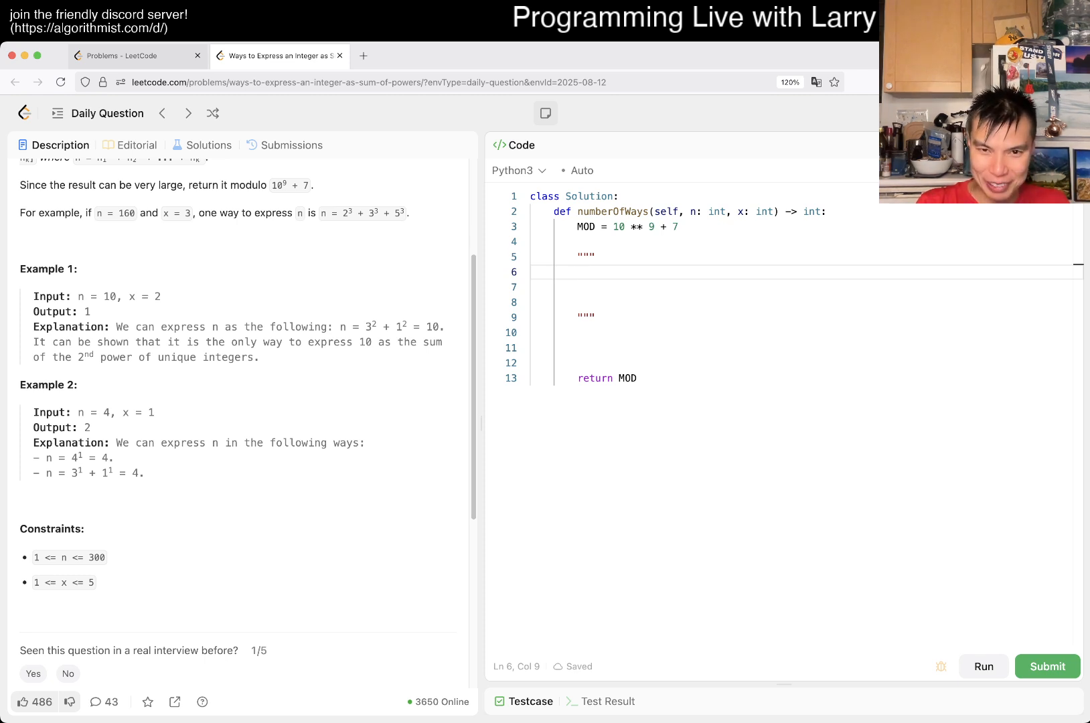
click(578, 272)
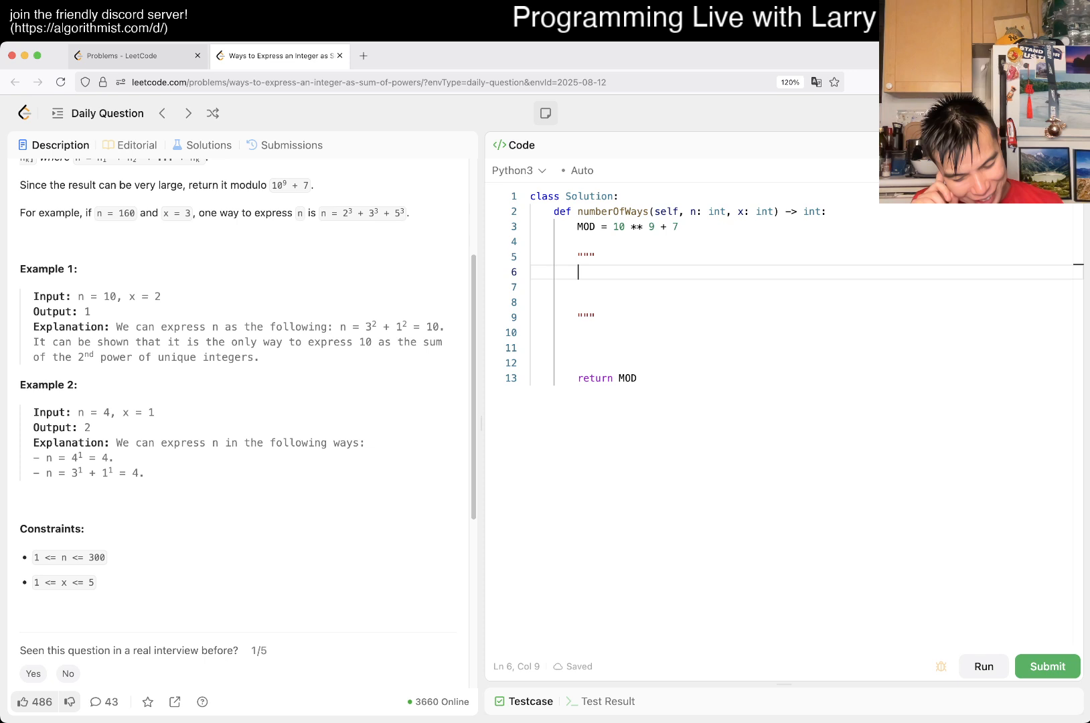
text(a^p)
click(806, 287)
text(p = 2)
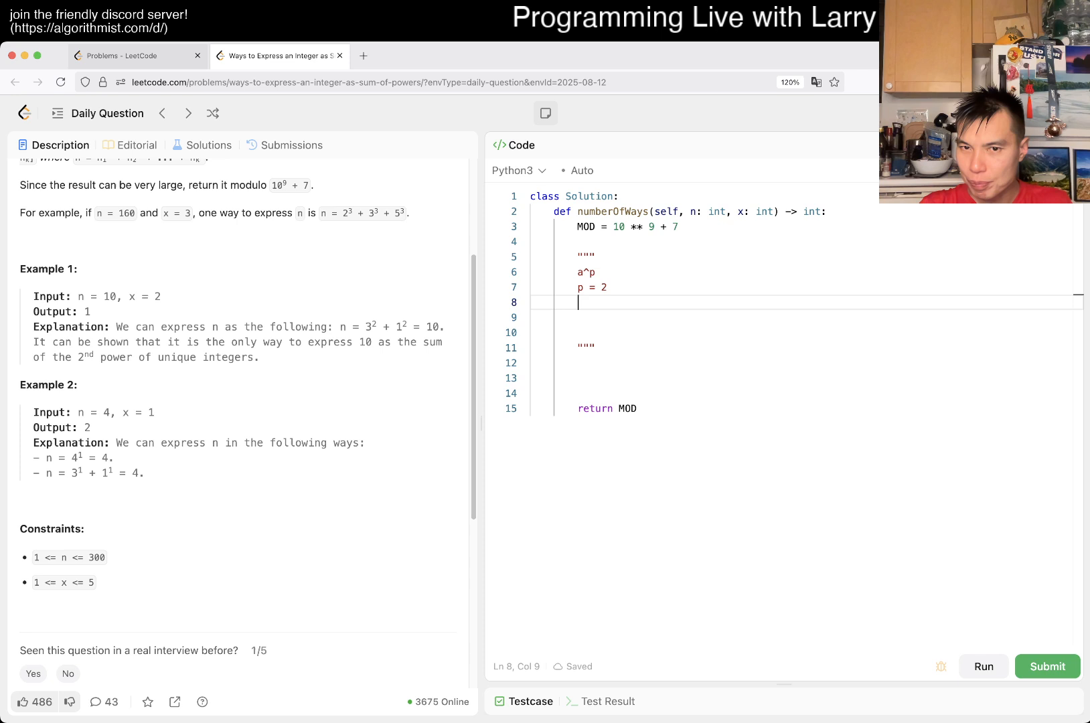
text(30)
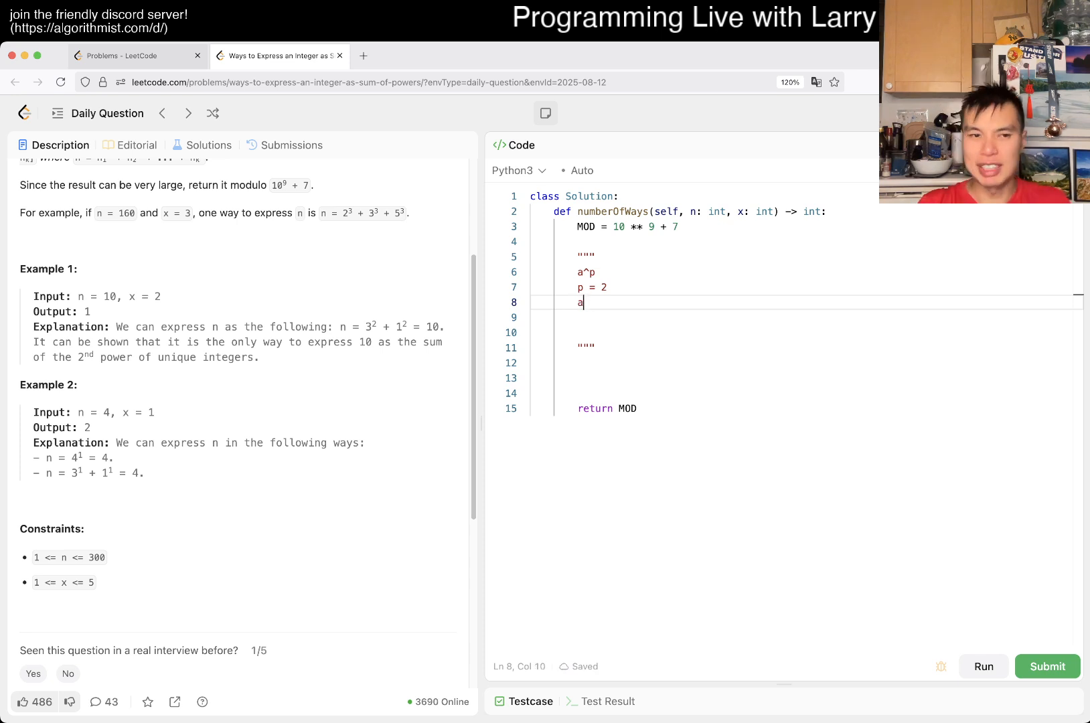
text(= 3)
click(806, 332)
text(sqrt(3)
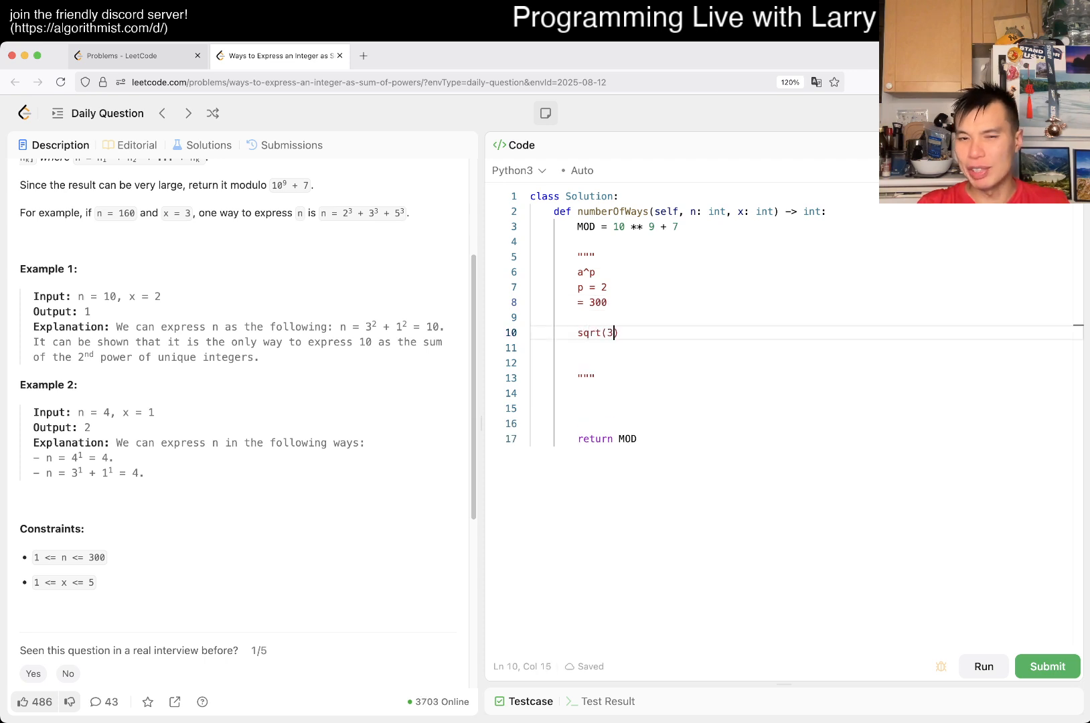
text(00))
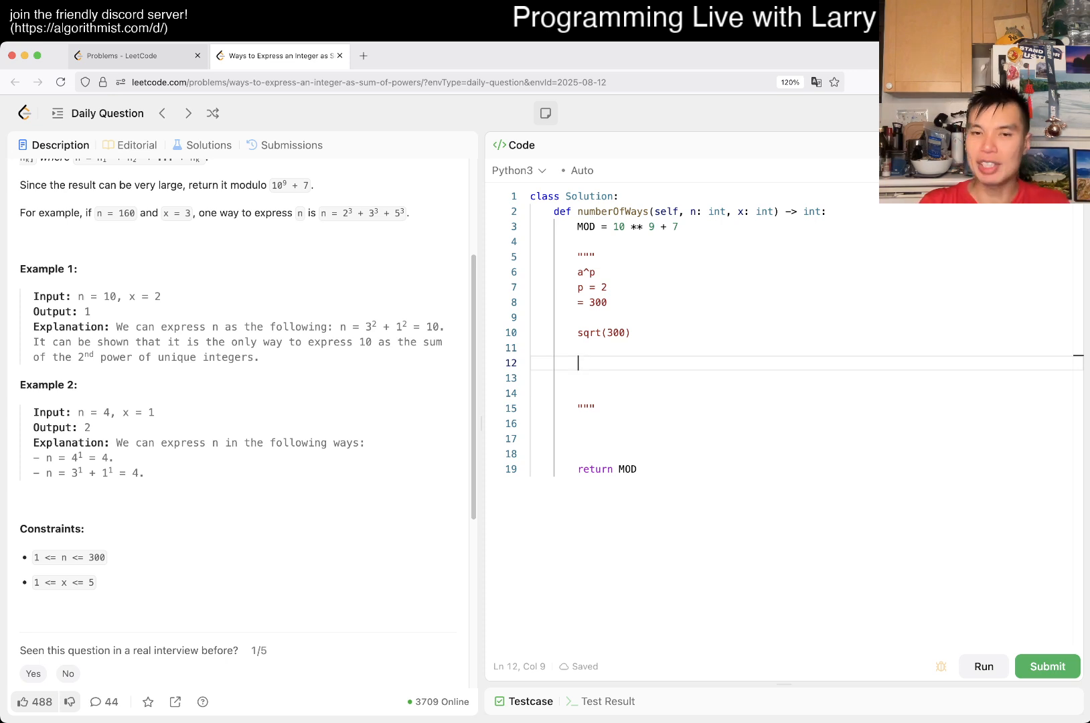
text(2-0)
click(806, 286)
text(1)
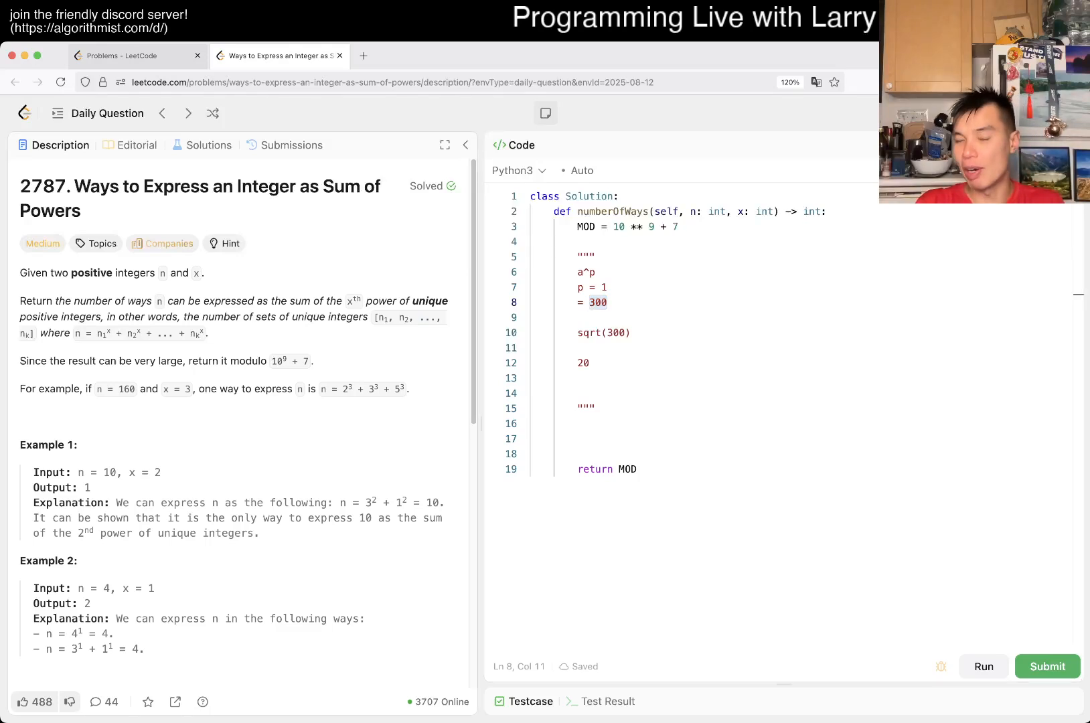
Insert blank lines below MOD to make room for code above the notes
double_click(430, 301)
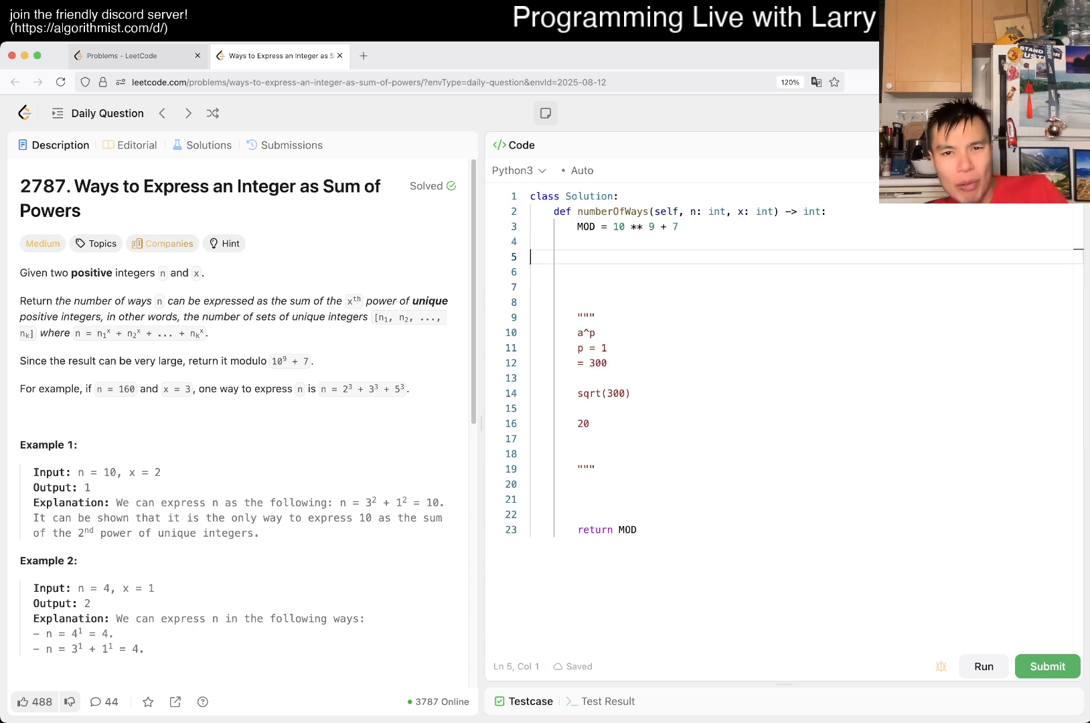
Declare ways = [0] * (N + 1) with ways[0] = 1 and a # ways[i] comment
text(wa)
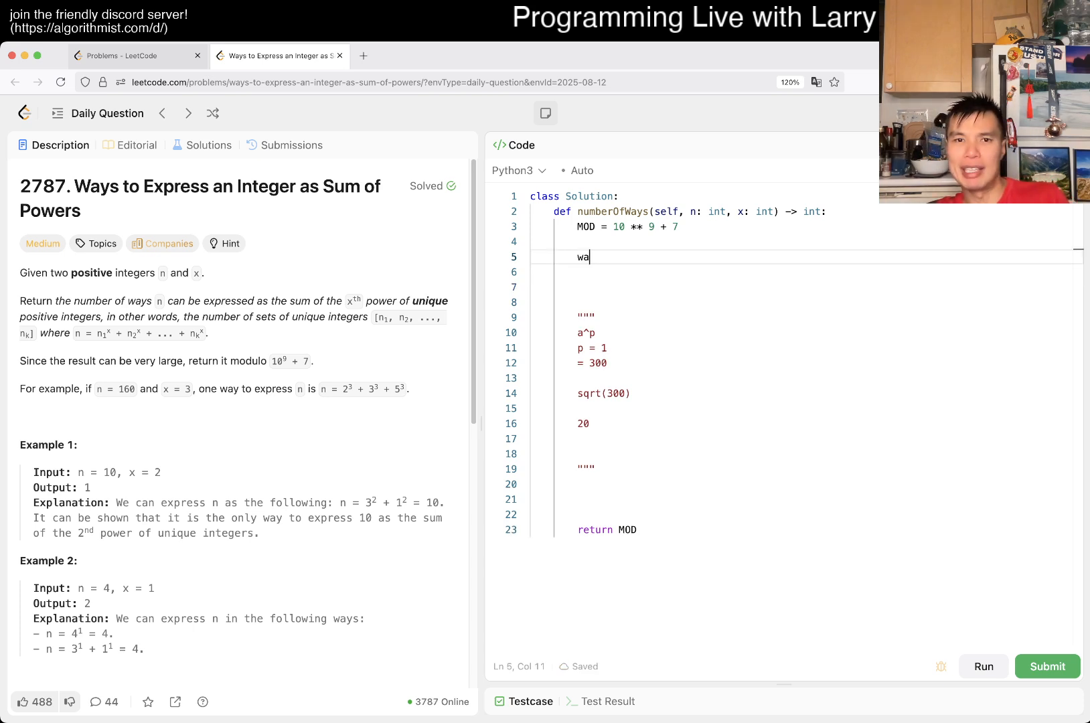
text(ys = [0] * N)
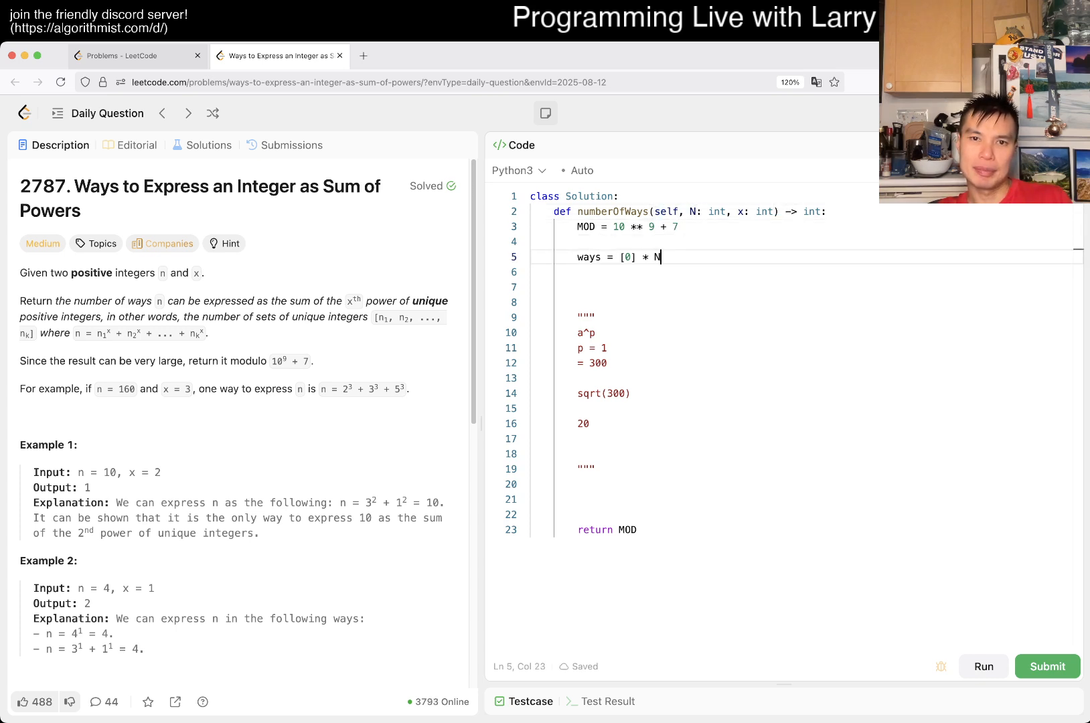
text(( +)
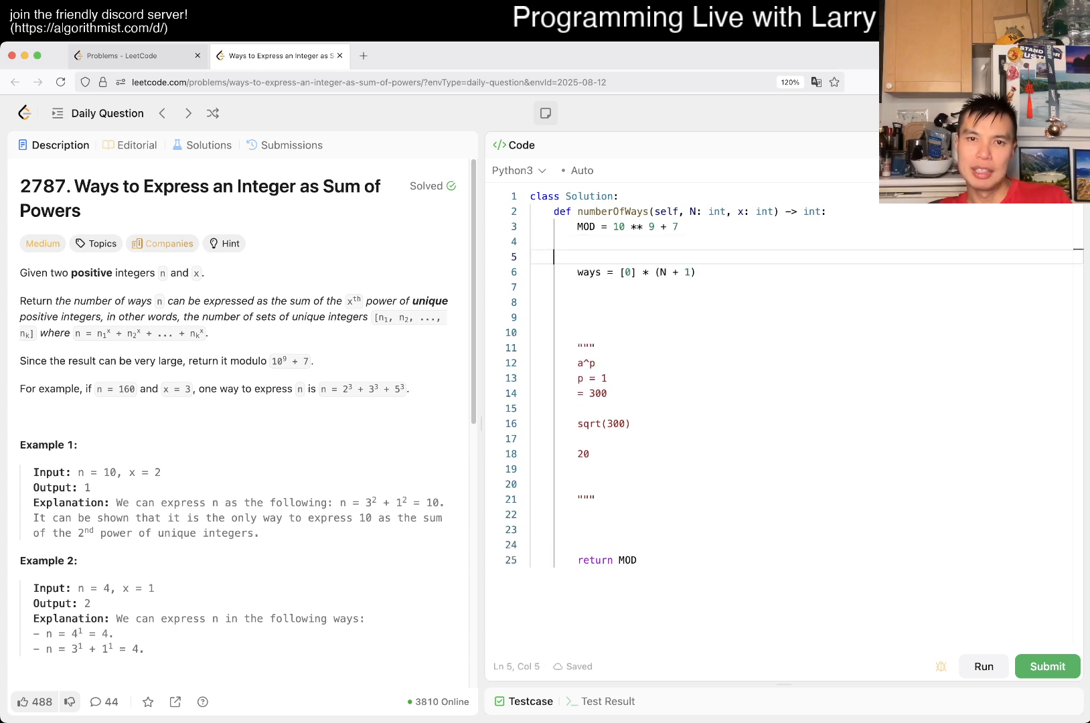
text(# ways[i] = the numbers of ways to get to i)
click(805, 286)
text(ways[0] = 1)
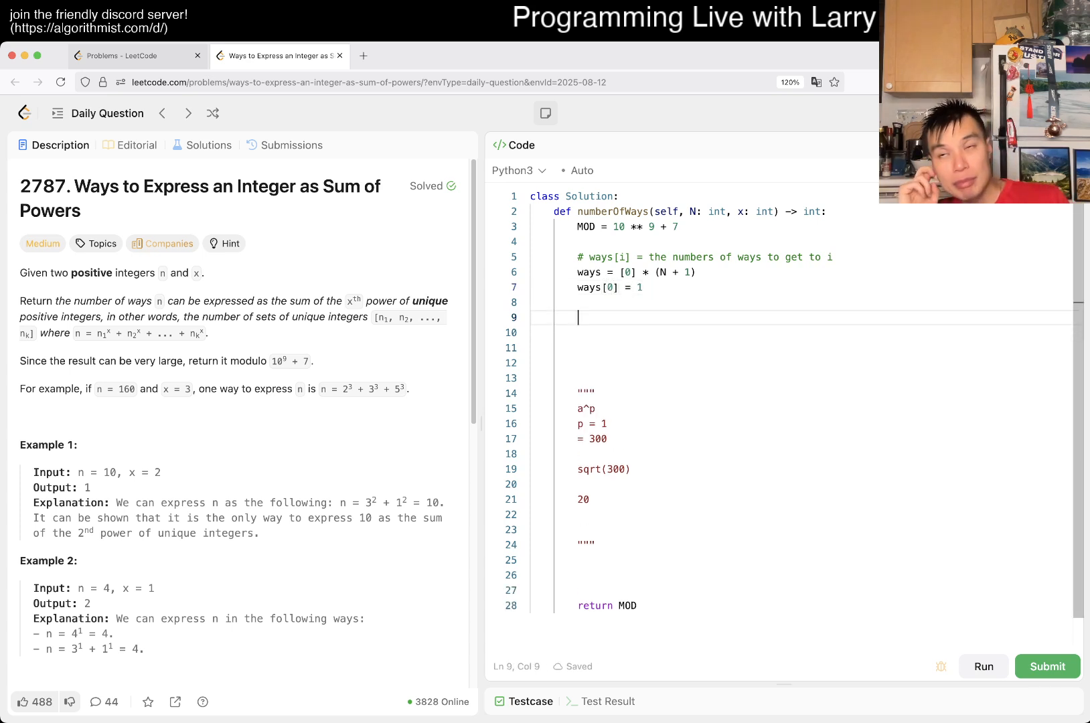
text(fop)
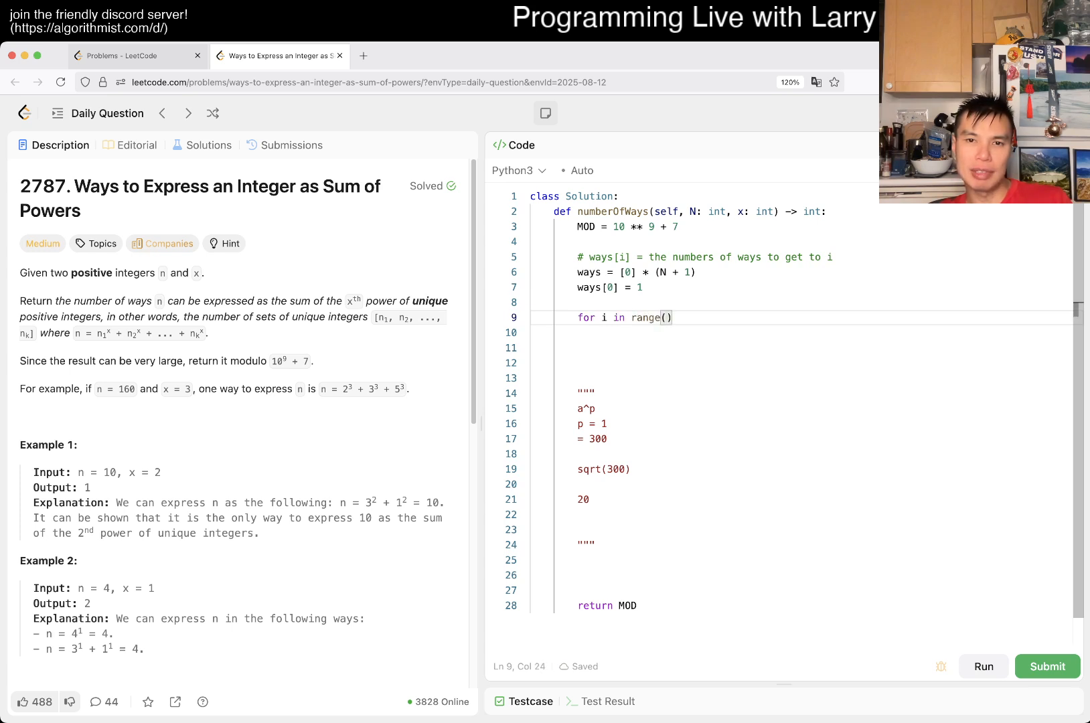
Write the loop header for i in range(pow(N, 1 / x) + 2)
text(N:)
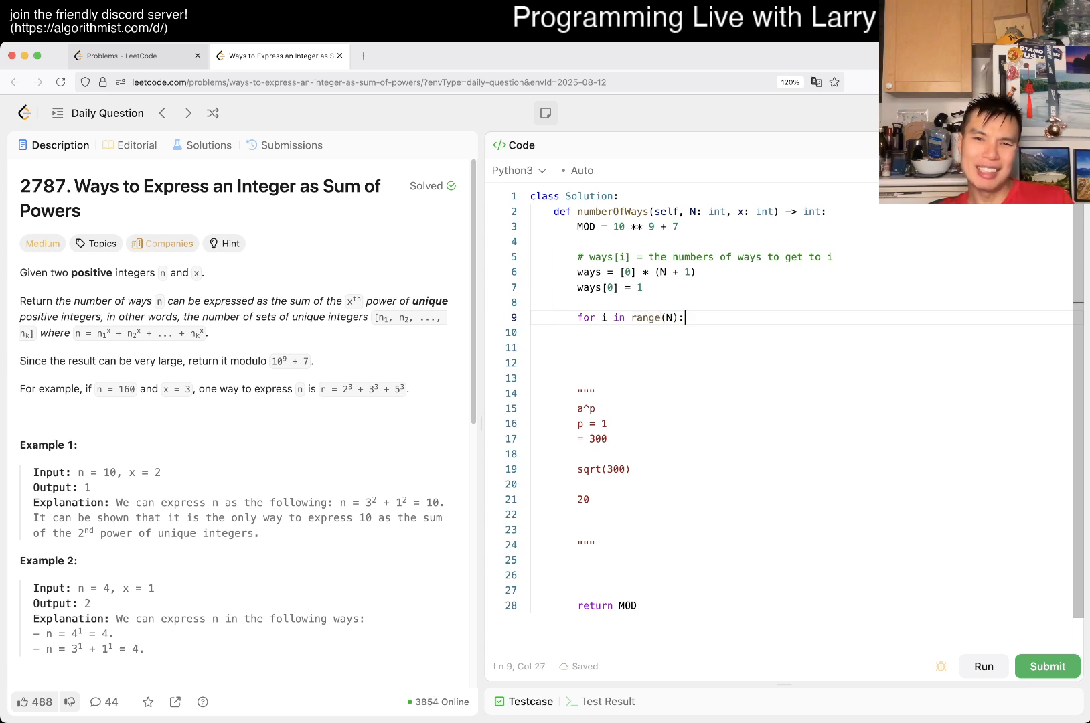
text(pow()
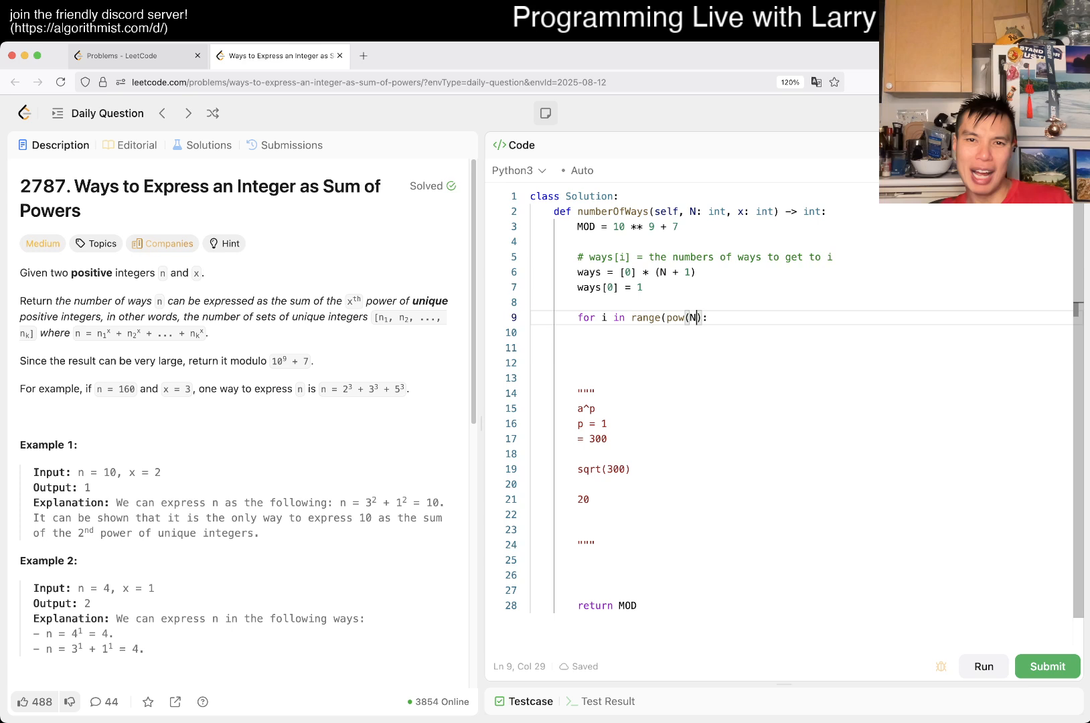
text(, 1 /)
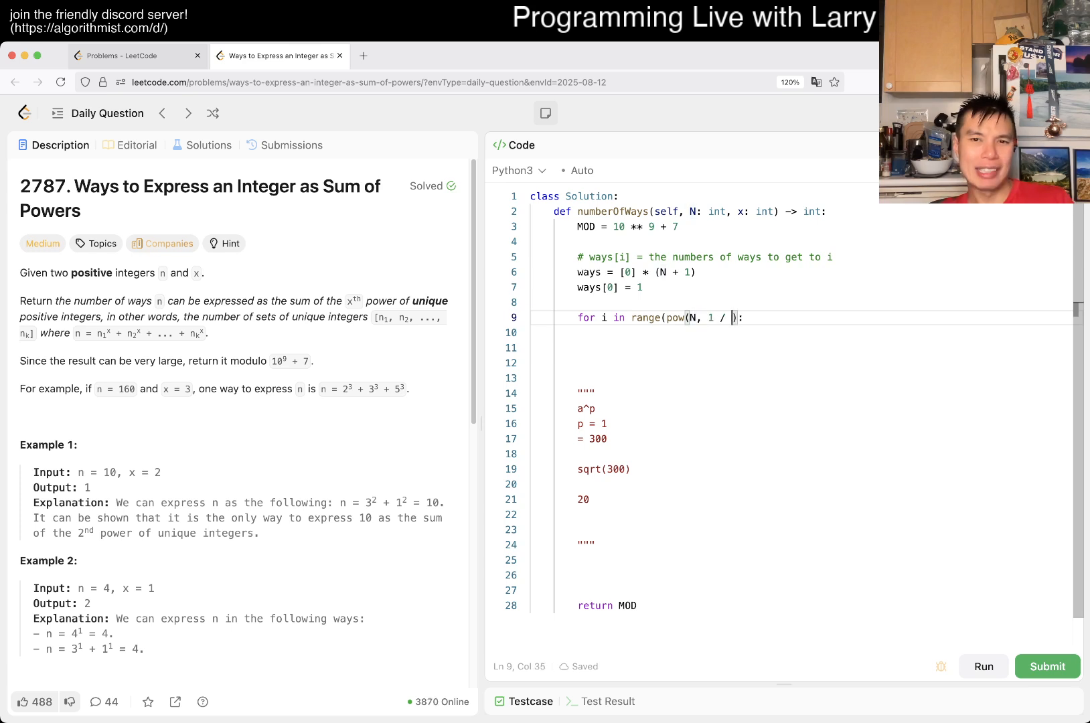
text(x) +)
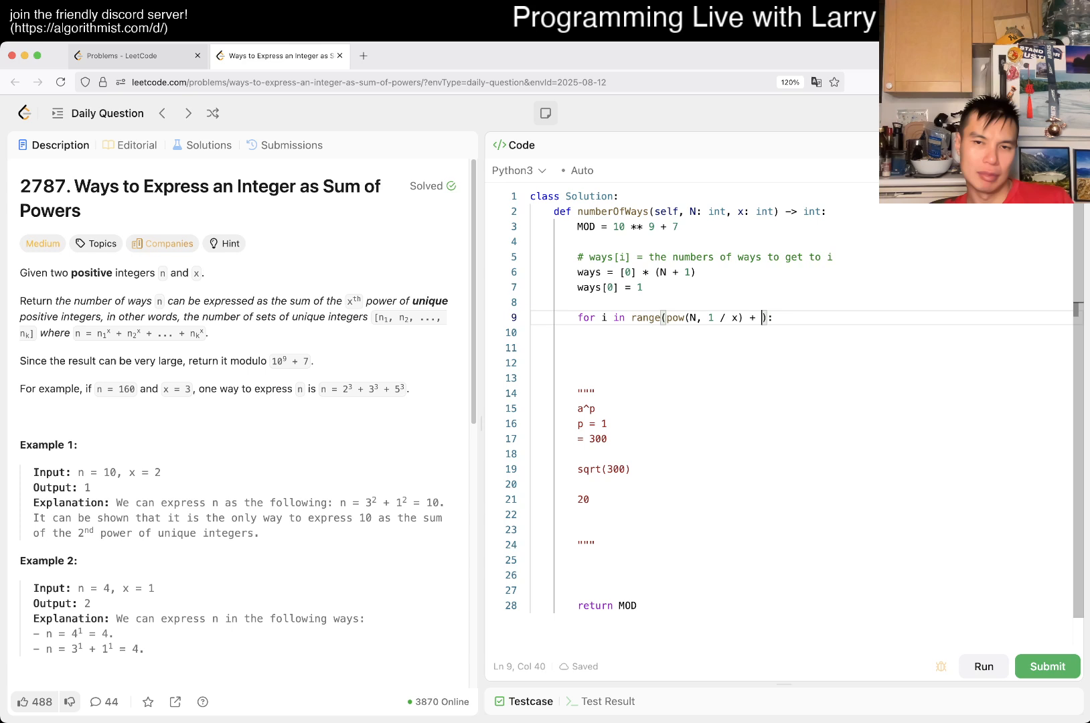
text(2)
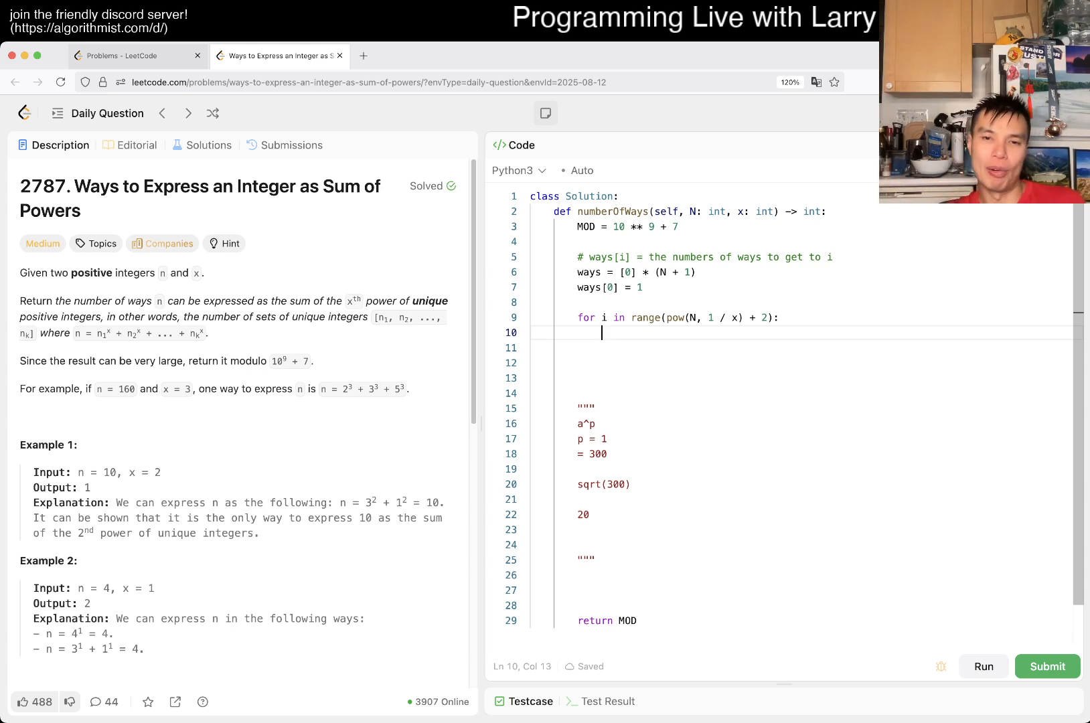
Compute c = pow(i, x) inside the loop and start the ways update
text(ways[])
text(c =)
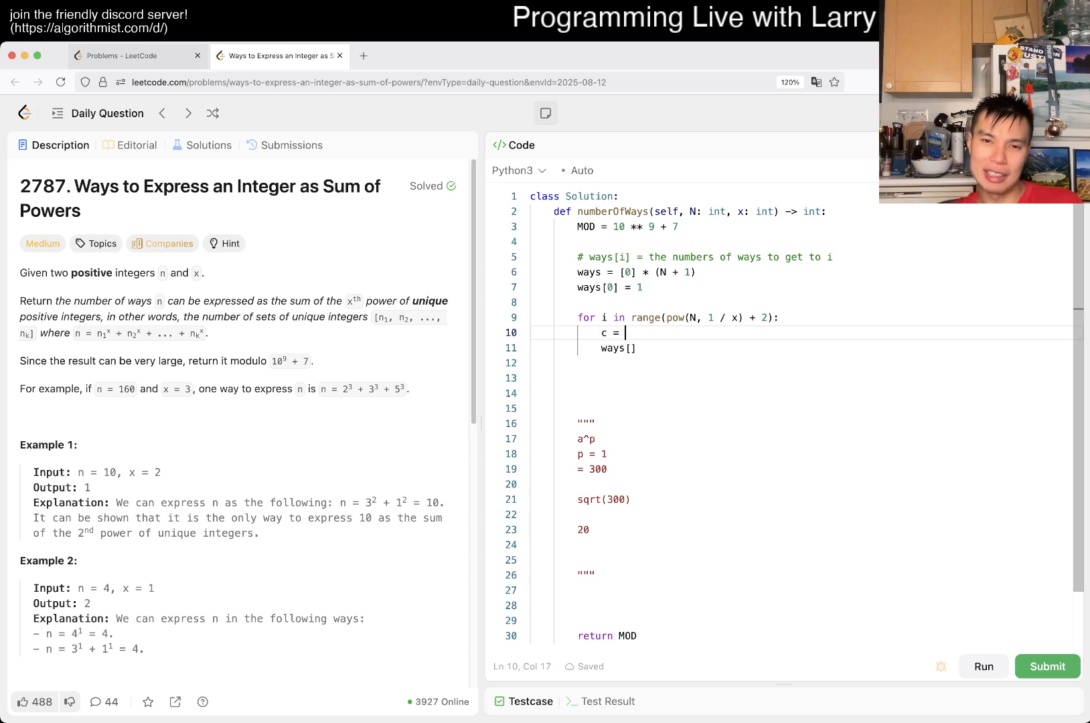
text(pow())
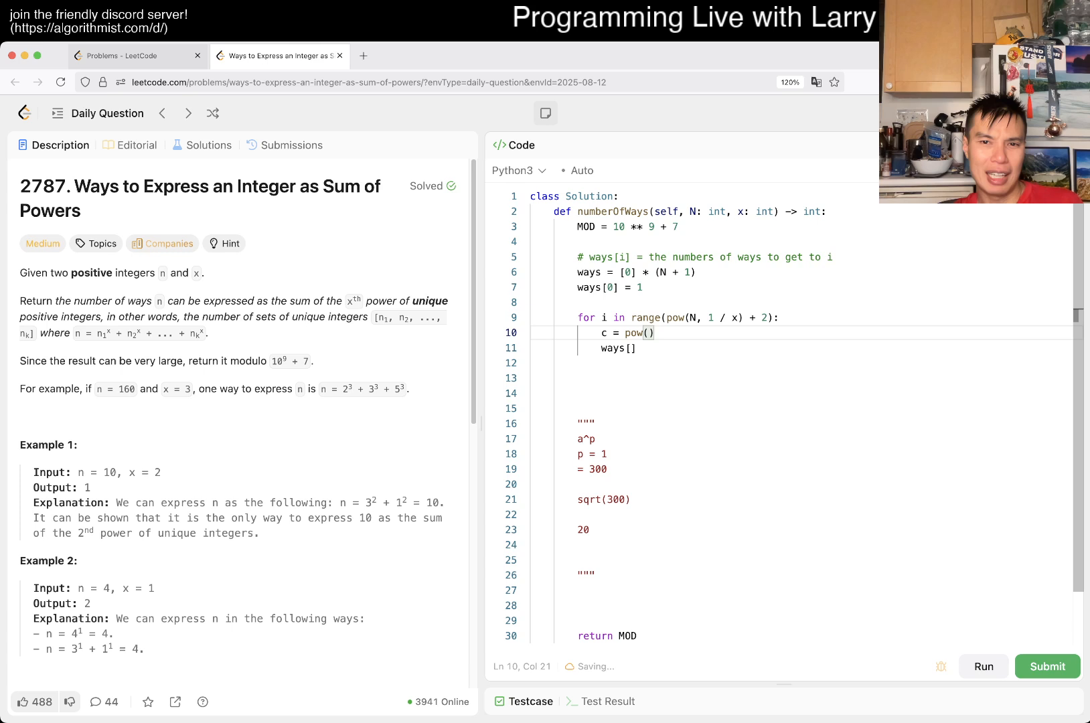
text(i,)
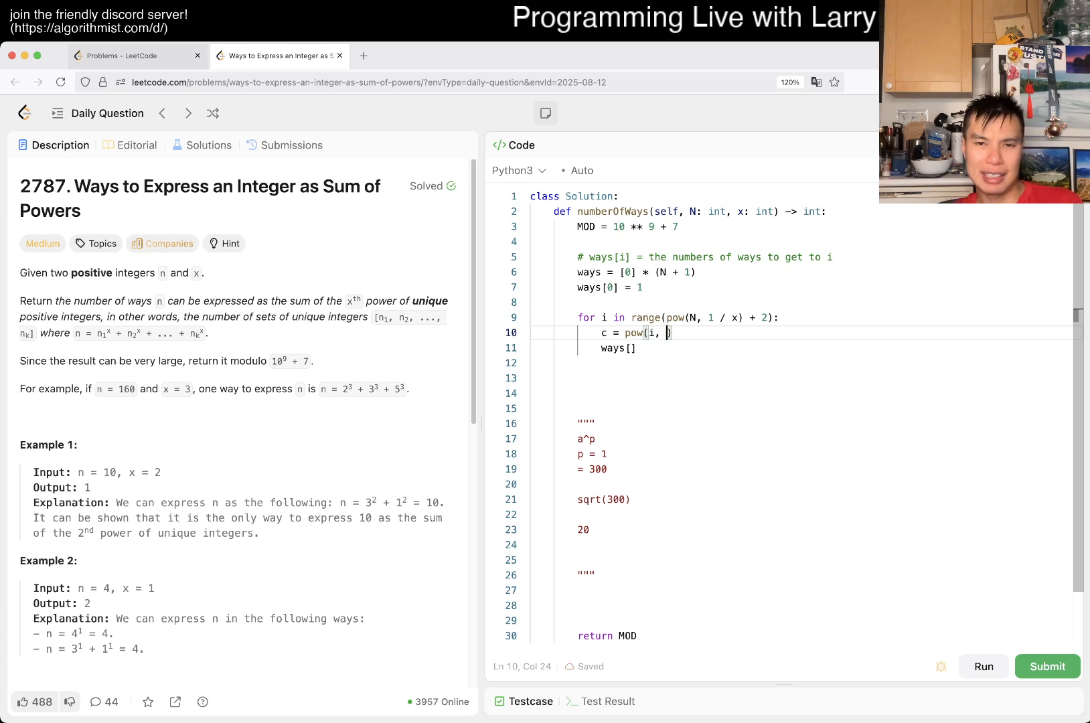
text(x)
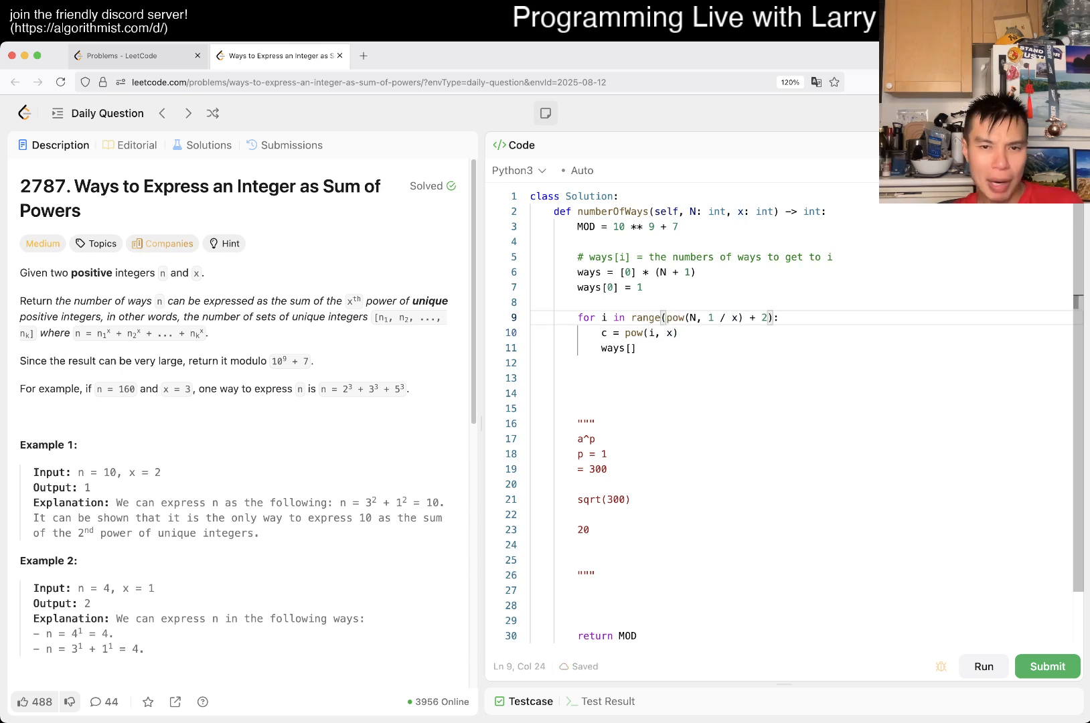
text(1,)
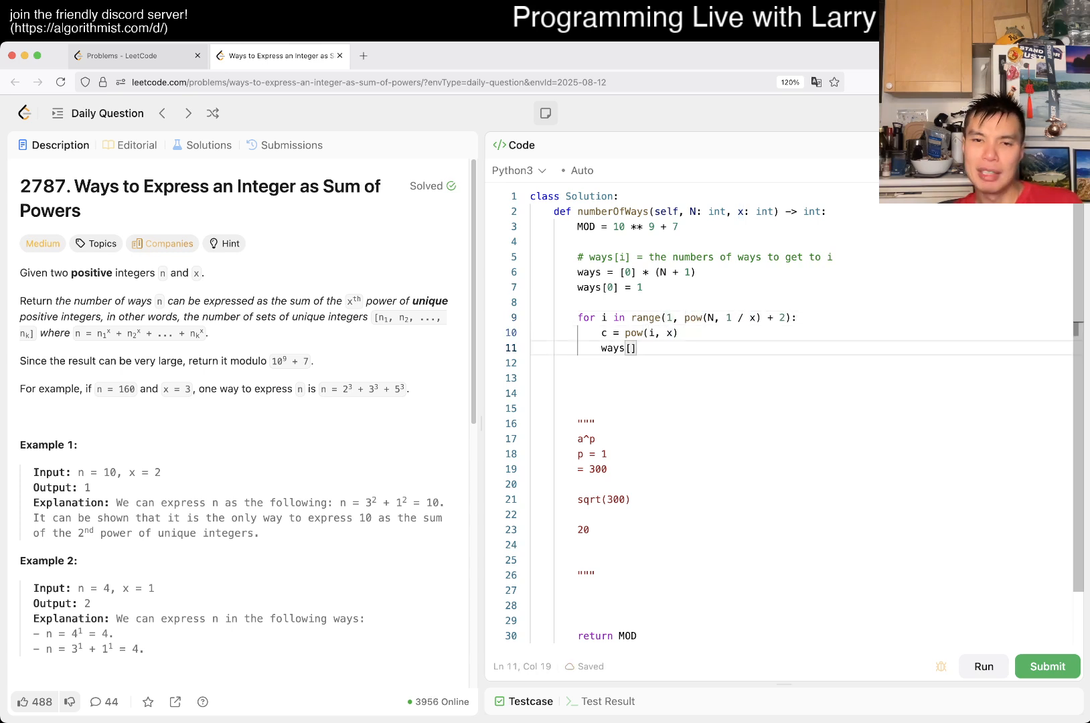
key(Enter)
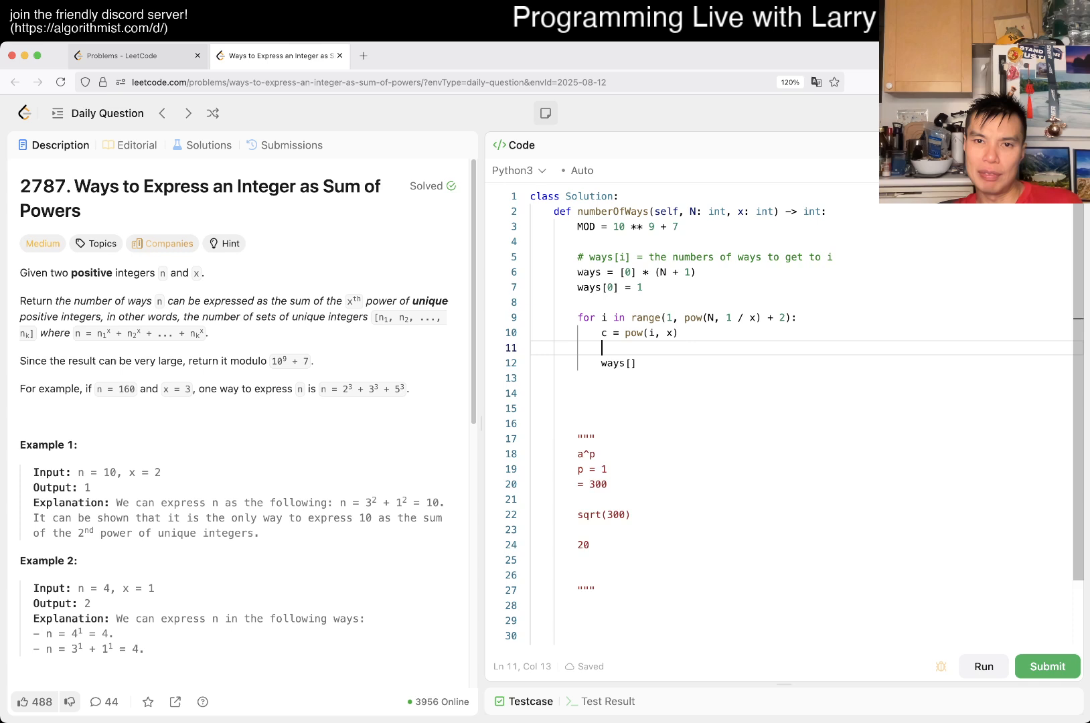
Add the backward j loop doing ways[j] += ways[j - c] when j - c >= 0, and return ways[N]
text(for j in range(N))
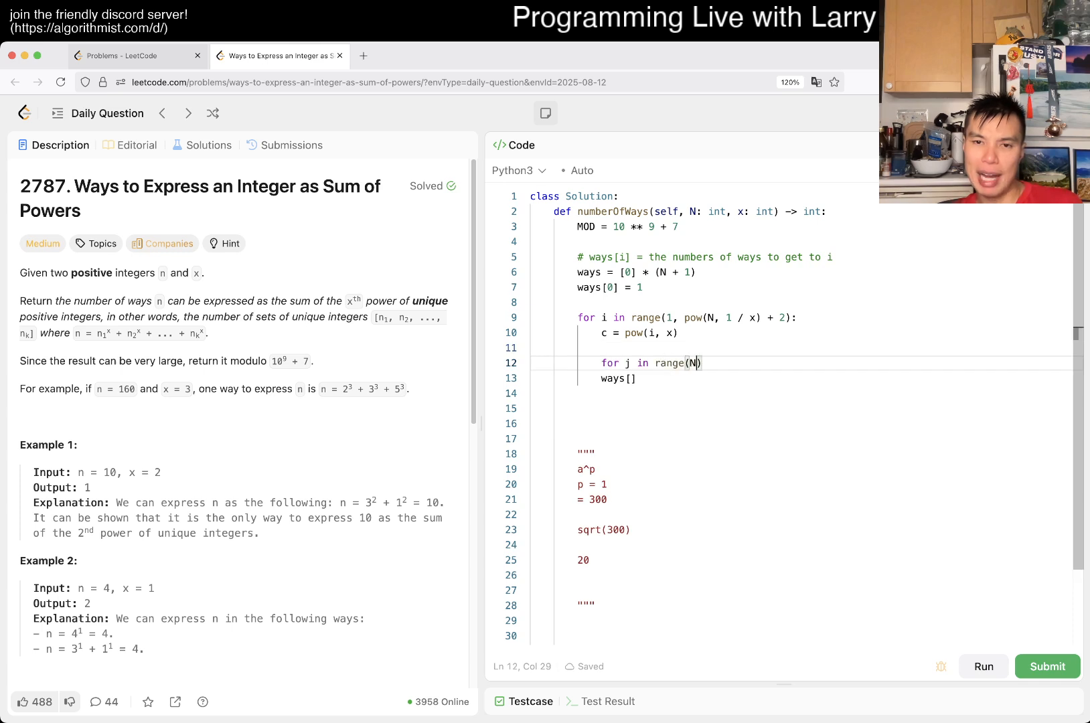
text(, -1,)
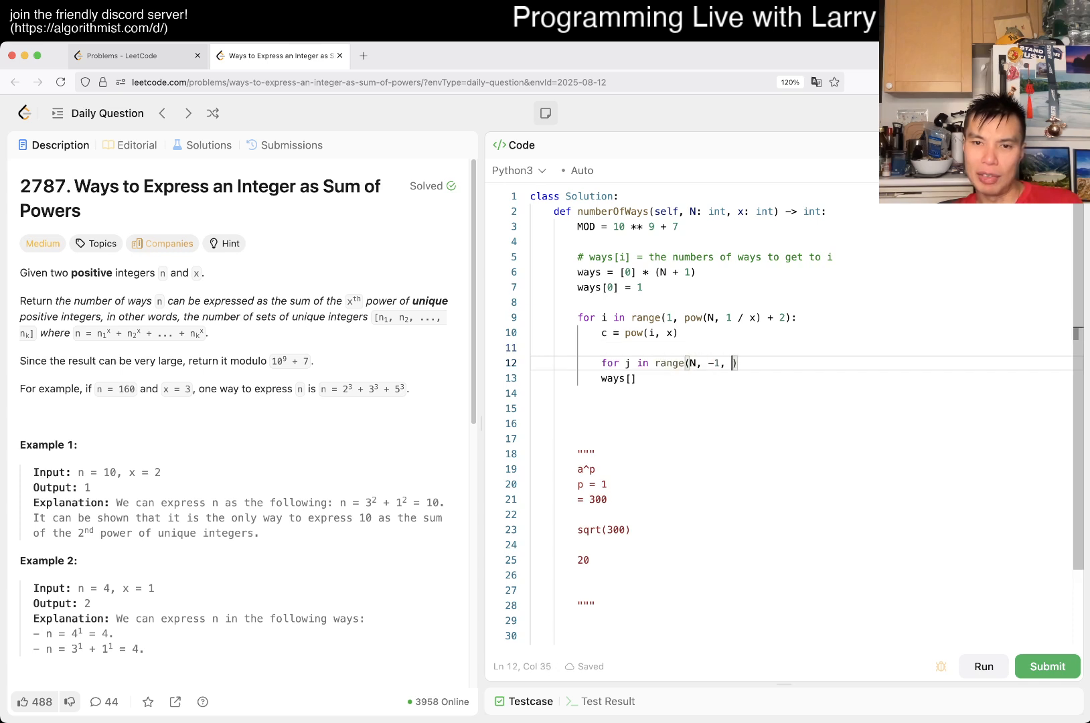
text(-1):)
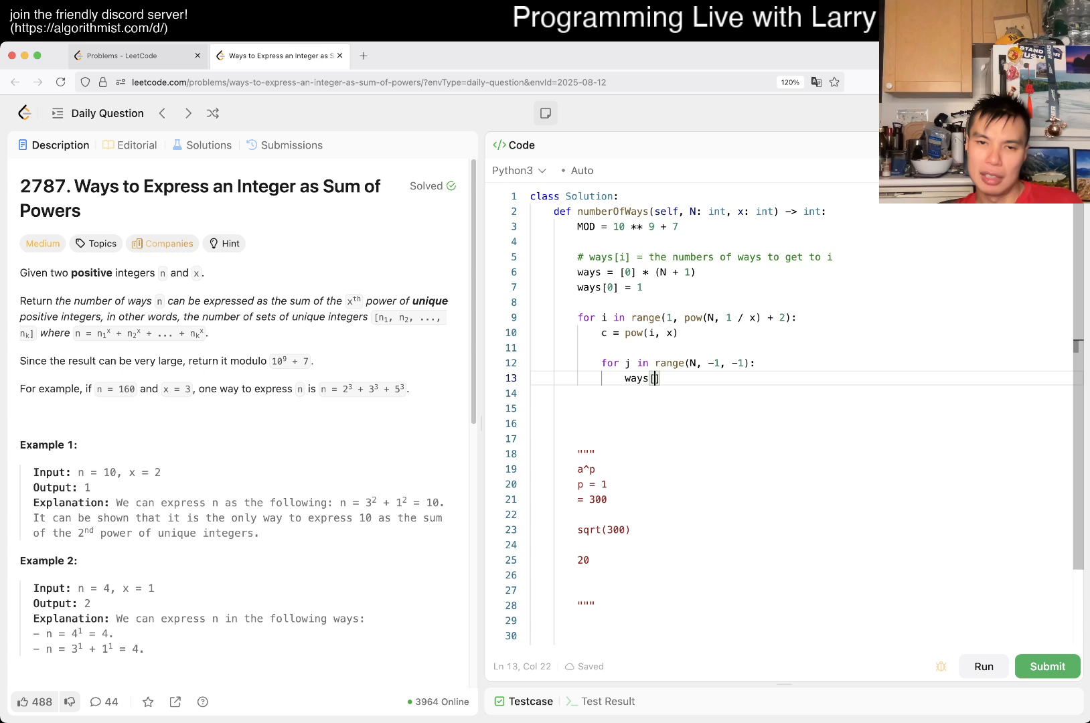
text(j] =)
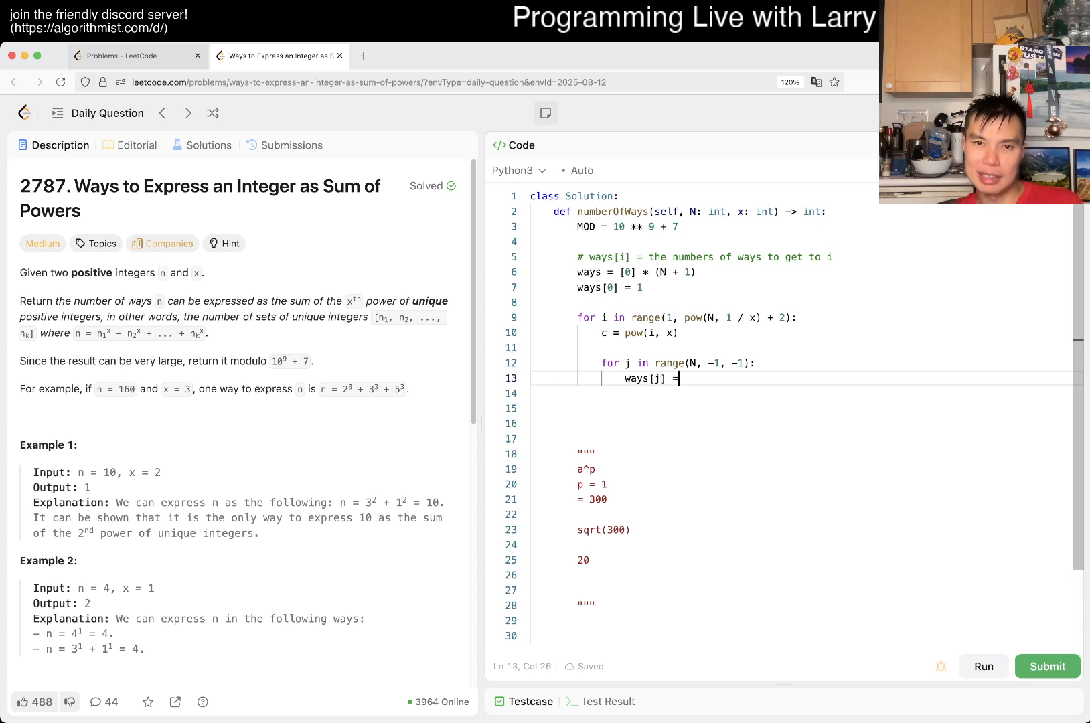
text(ways[])
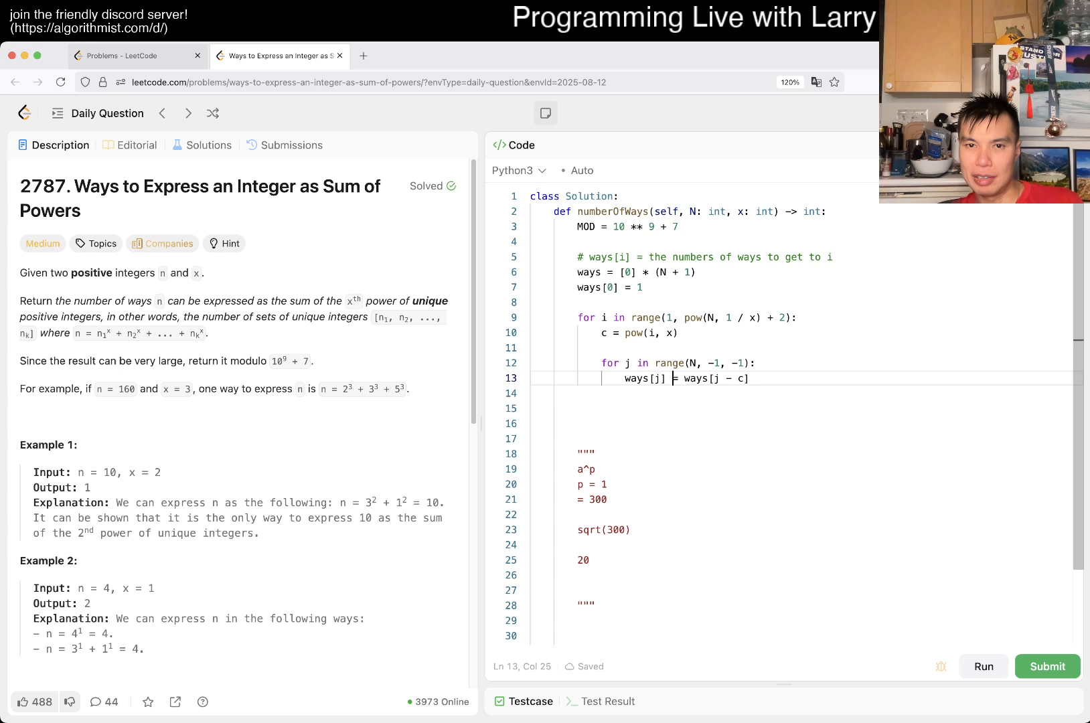
text(if j -)
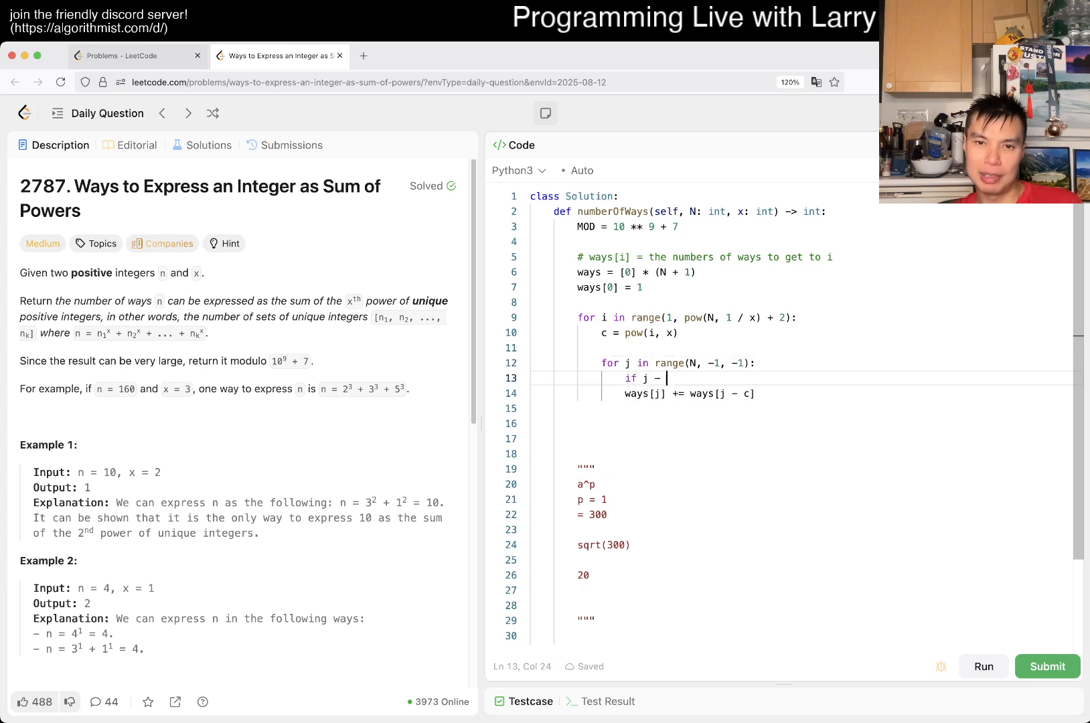
text(c >= 0:)
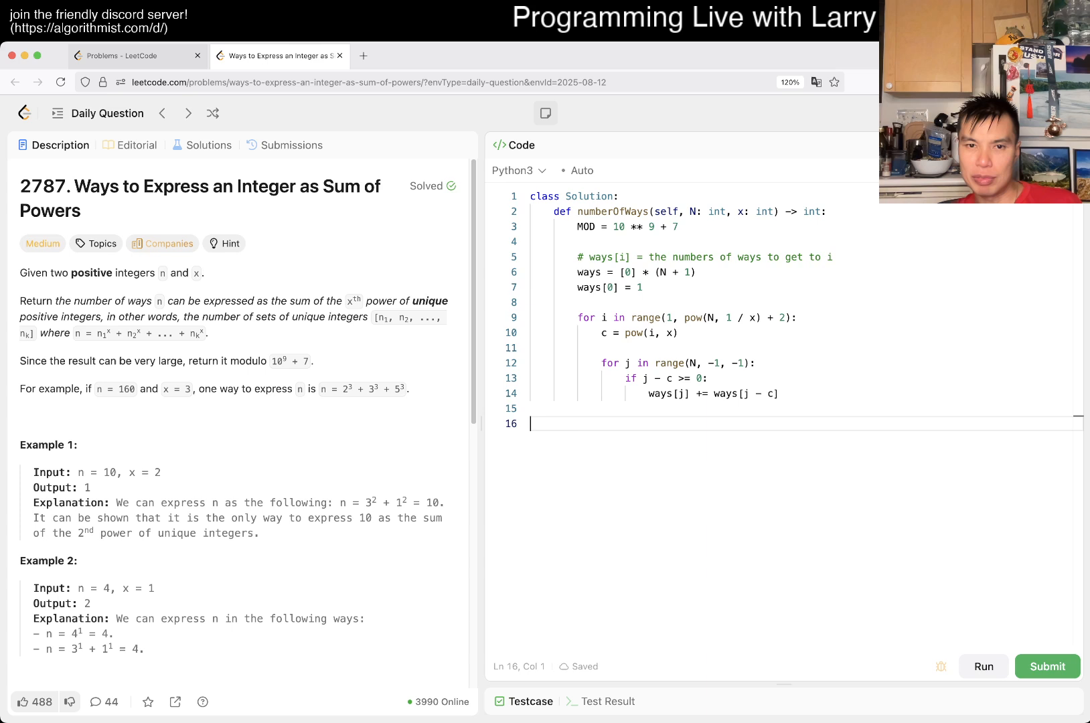
text(return ways[N])
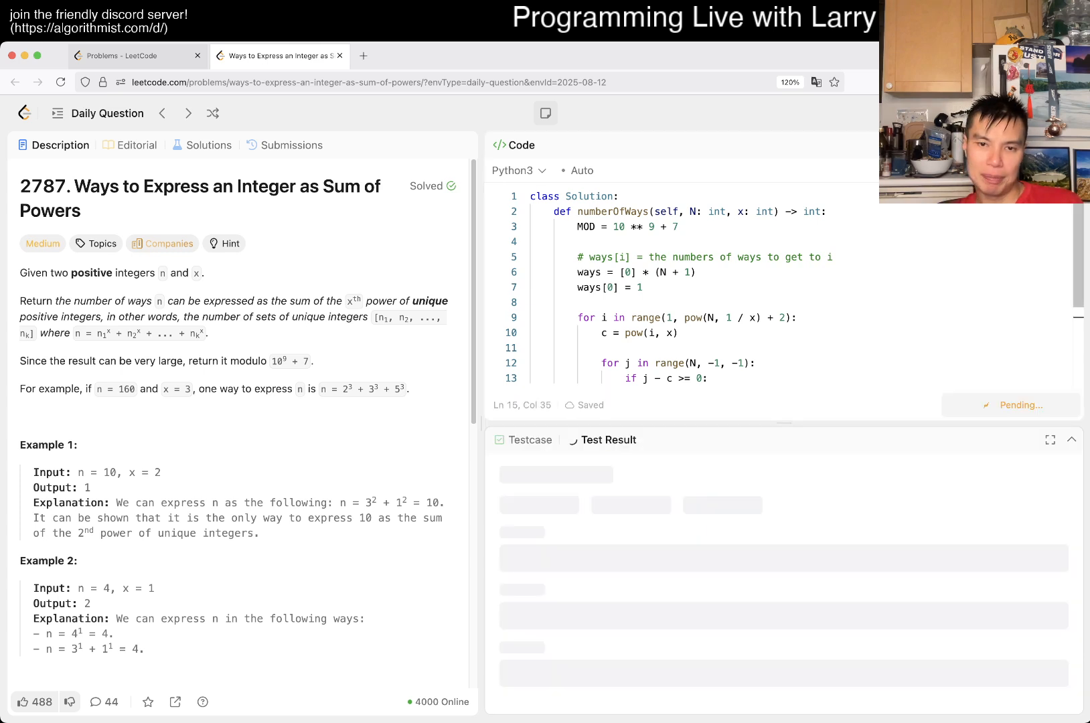
Cast the loop bound to int(), verify the sample cases pass, and submit for an Accepted verdict
click(983, 406)
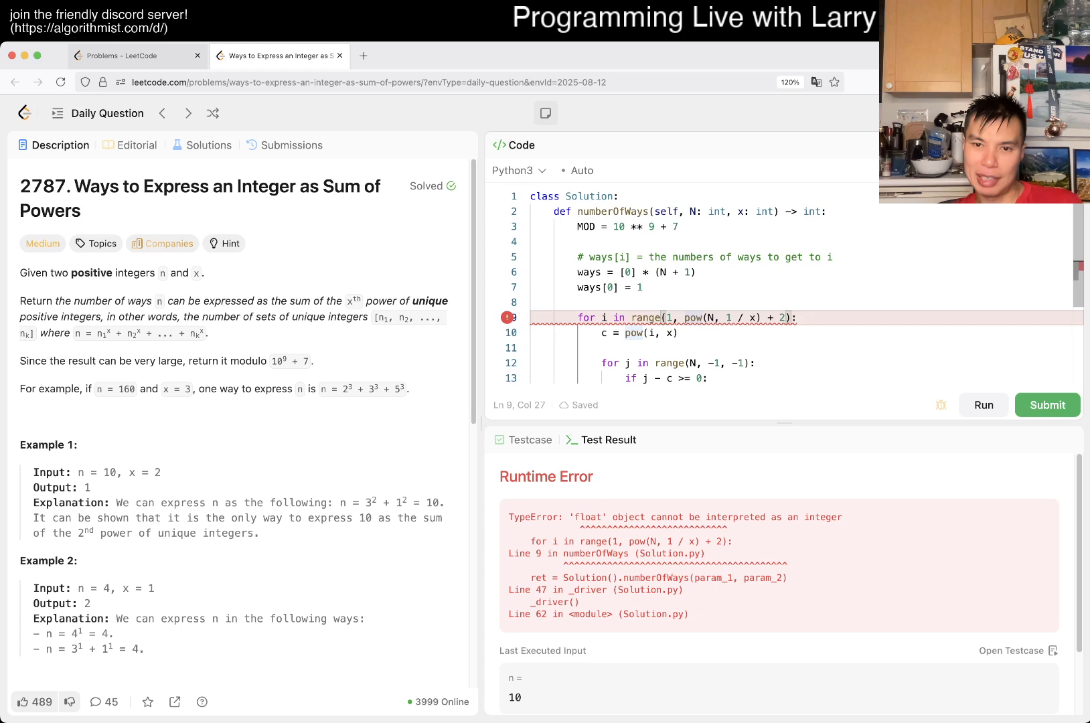
text(int()
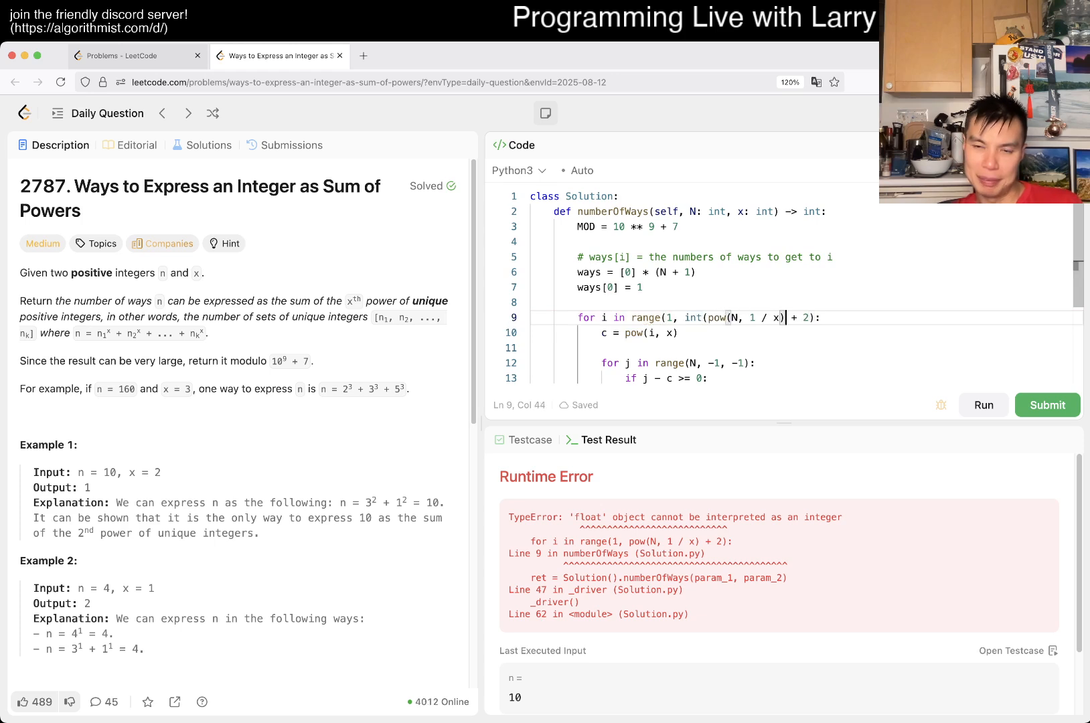
click(982, 406)
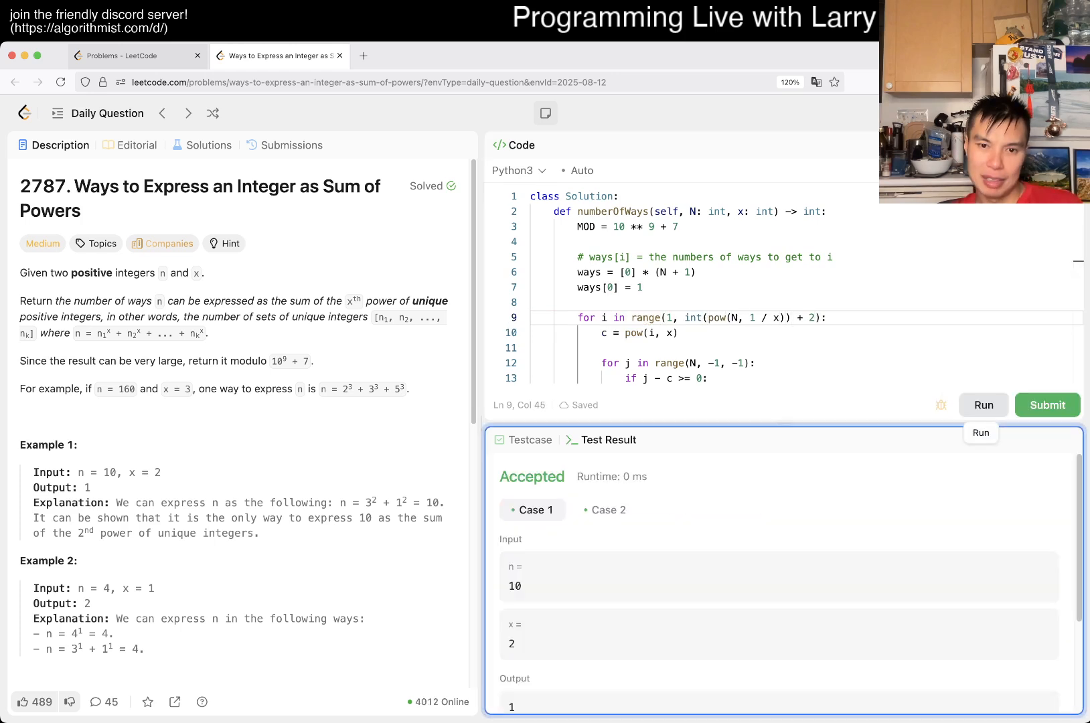
click(605, 510)
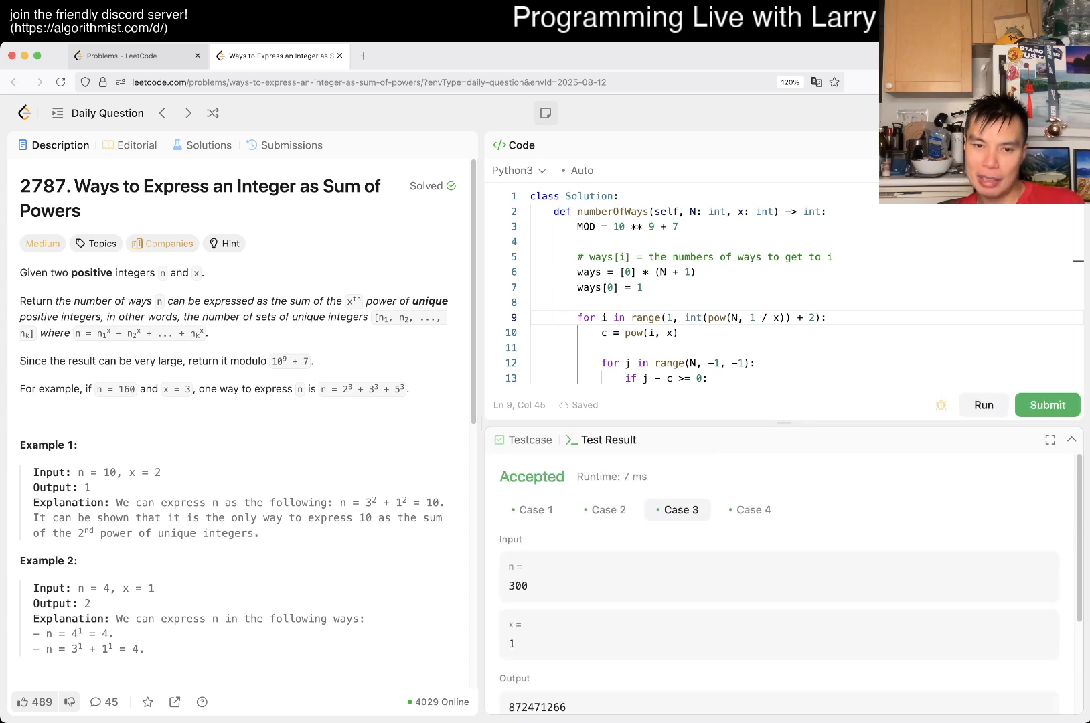
scroll(down, 3)
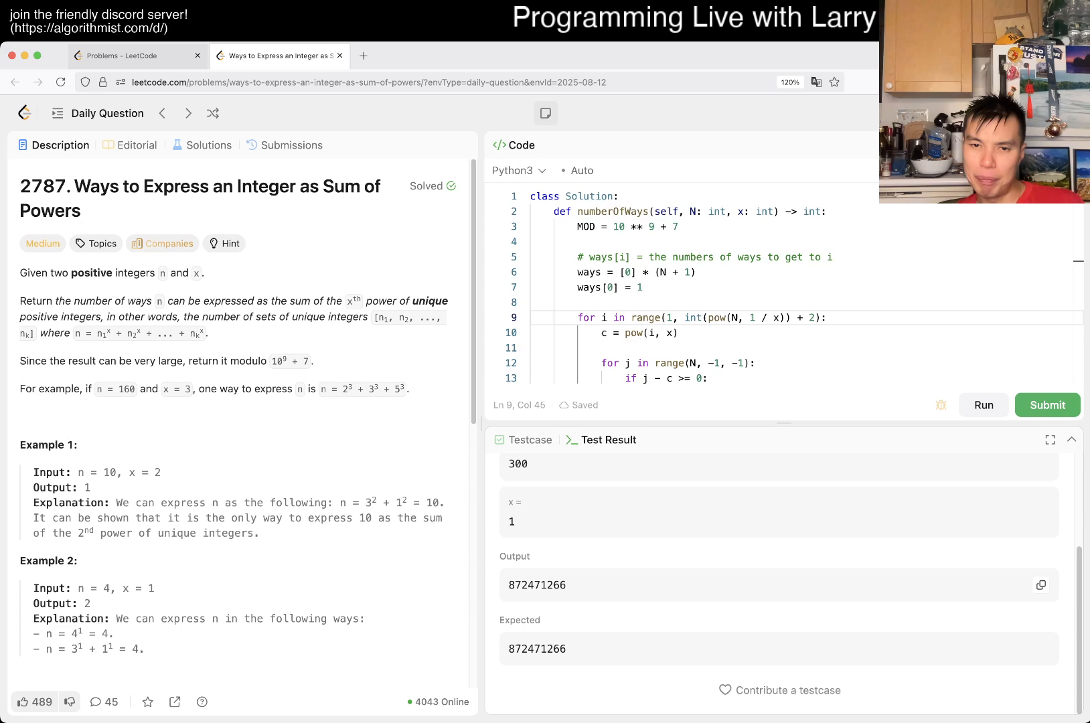
click(1047, 406)
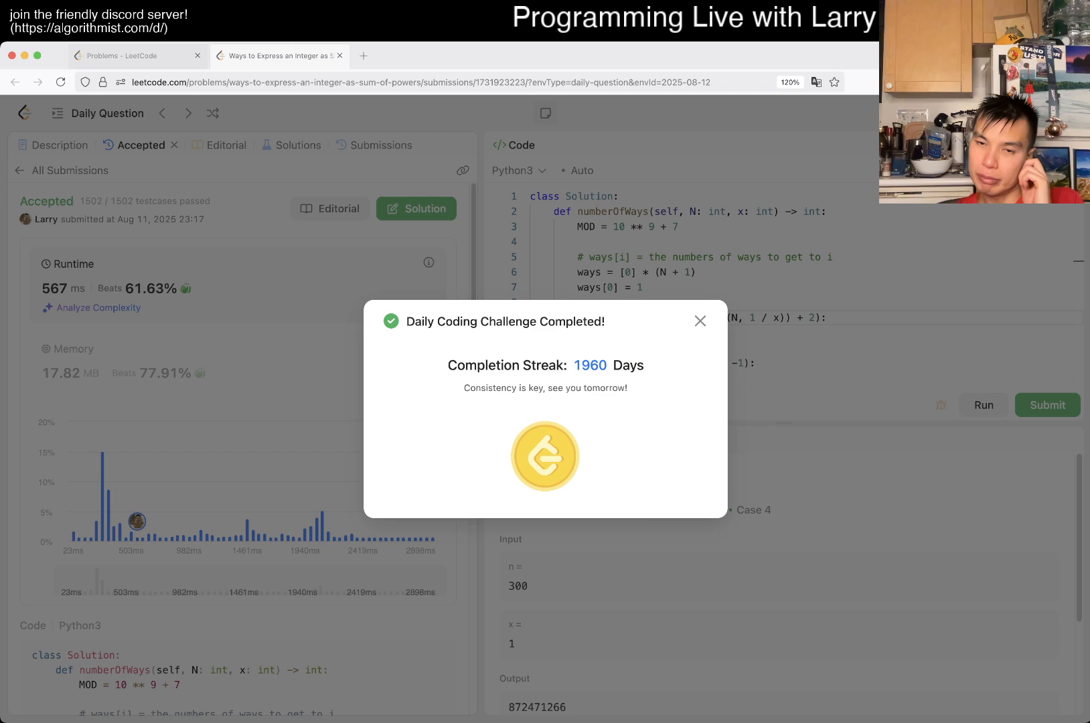
Dismiss the Daily Coding Challenge popup and return to the problem description
click(700, 321)
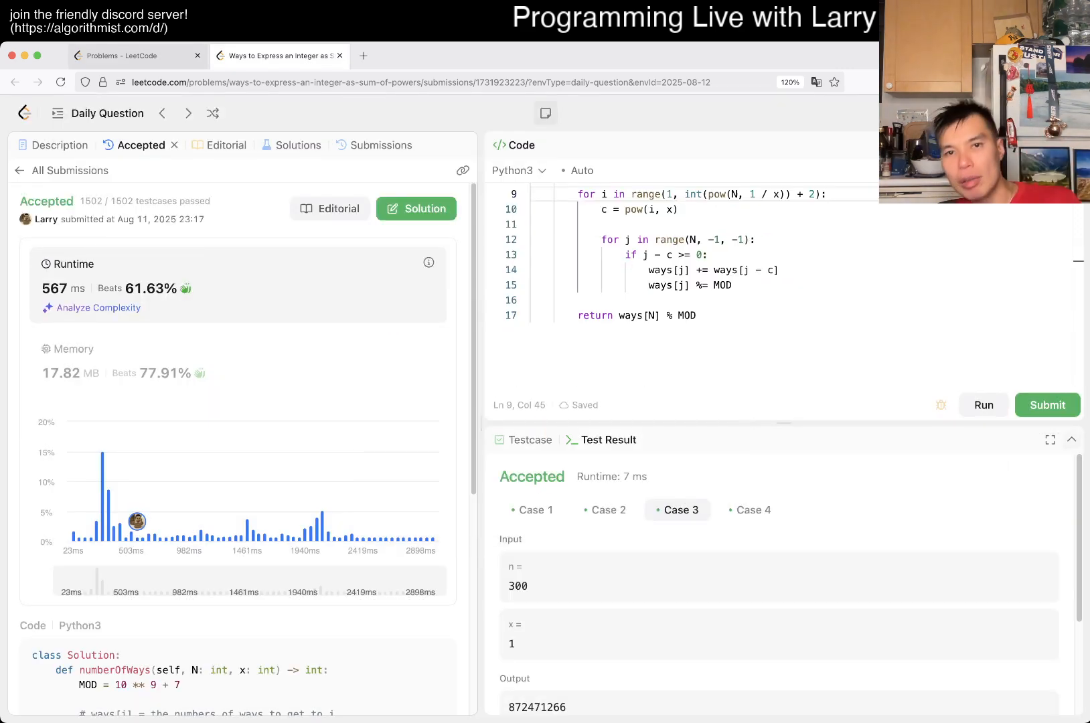
click(62, 145)
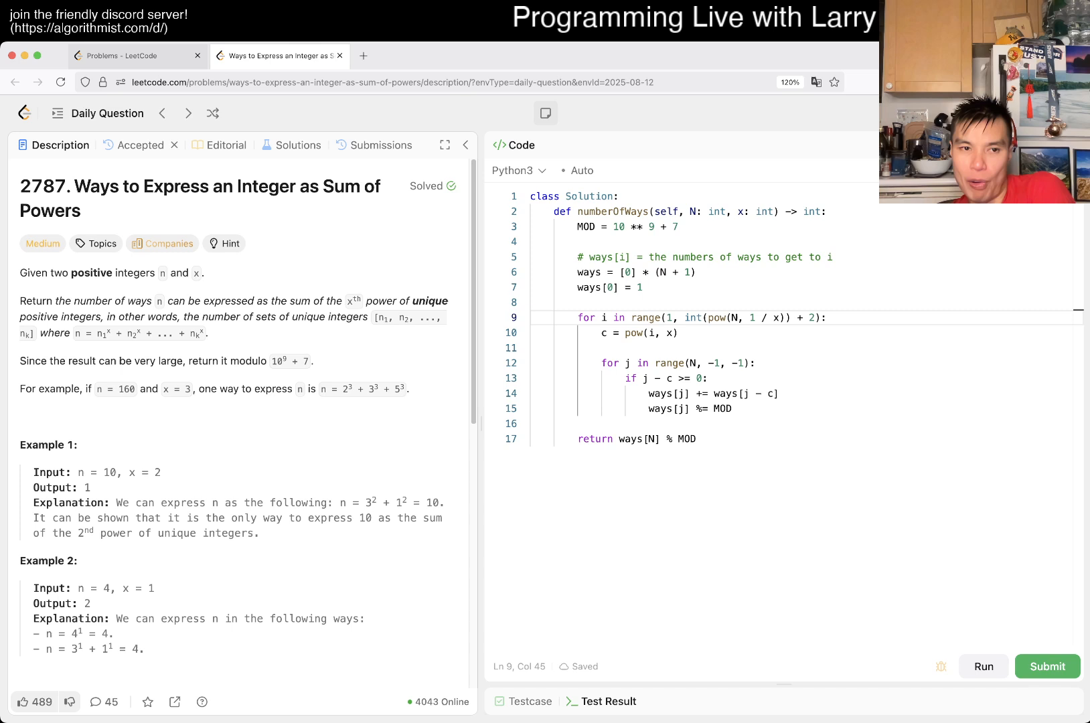
double_click(348, 317)
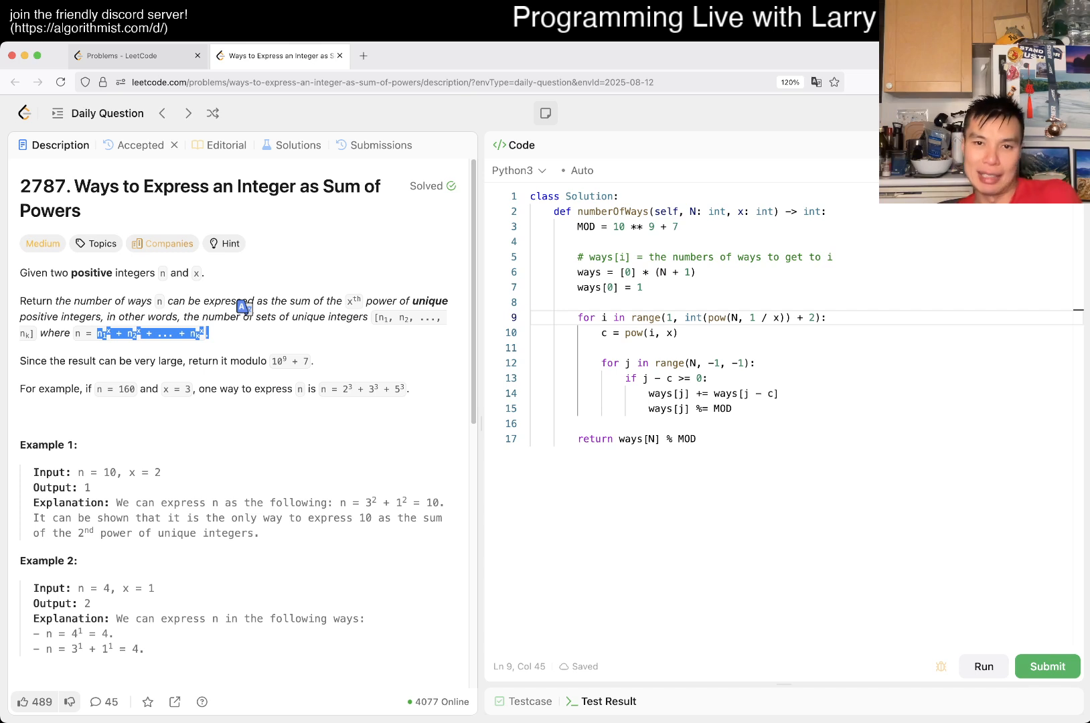
key(cmd+a)
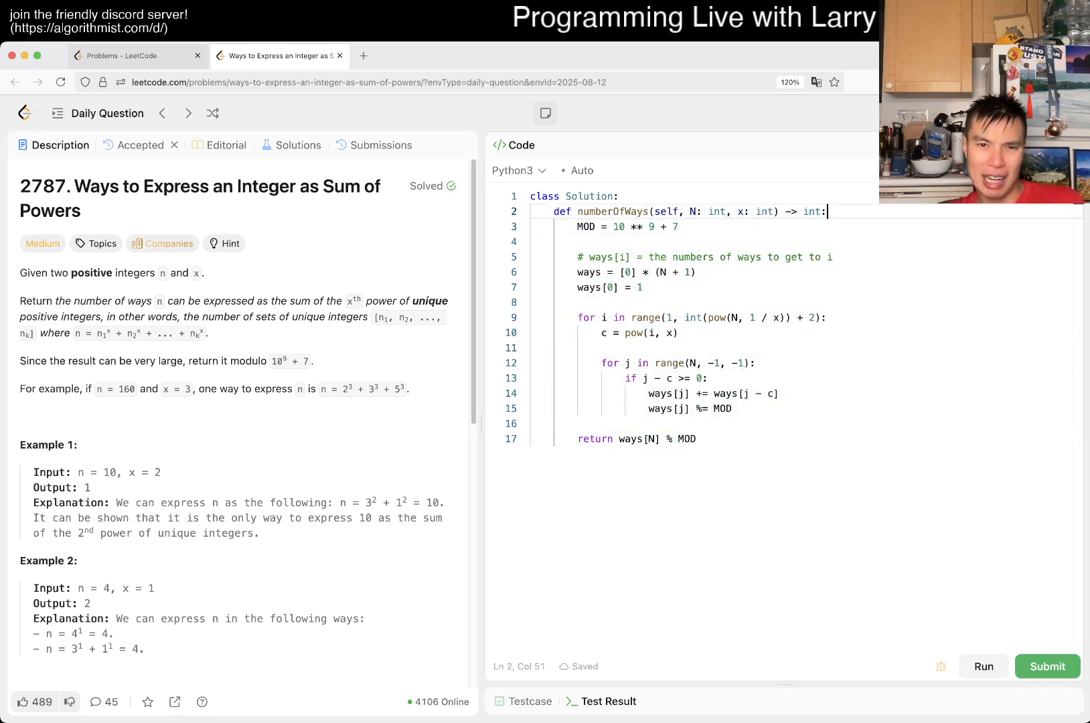
Add the comment '# Count the ways - DP' atop the solution and select the loop and return lines
text(# Count)
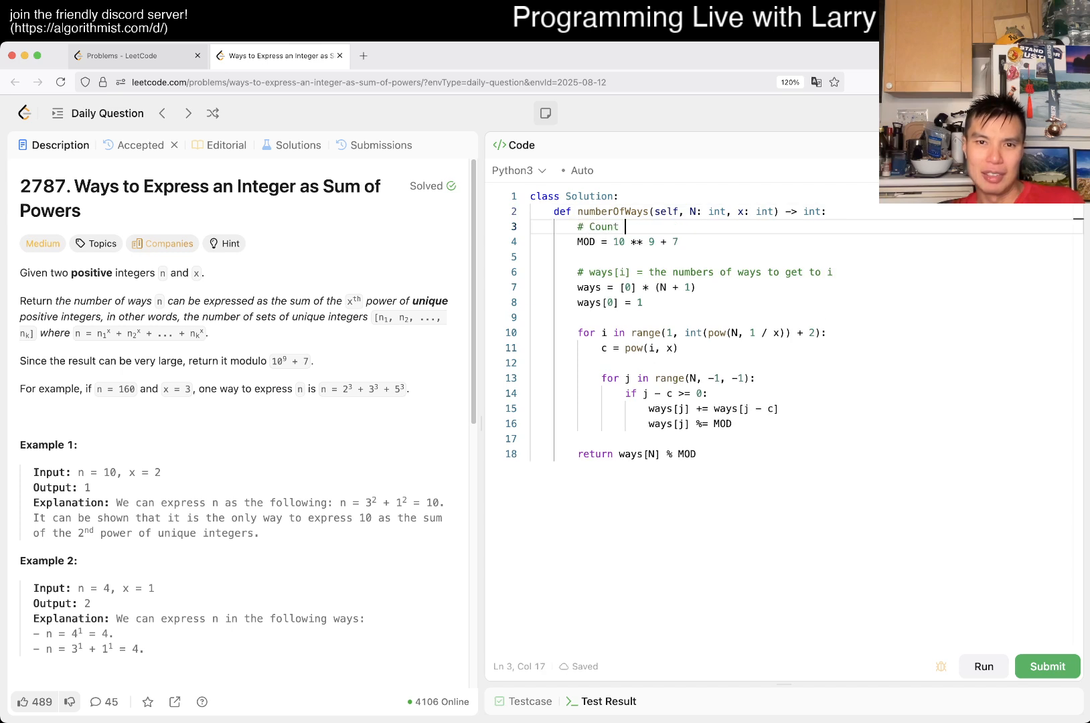
text(the ways)
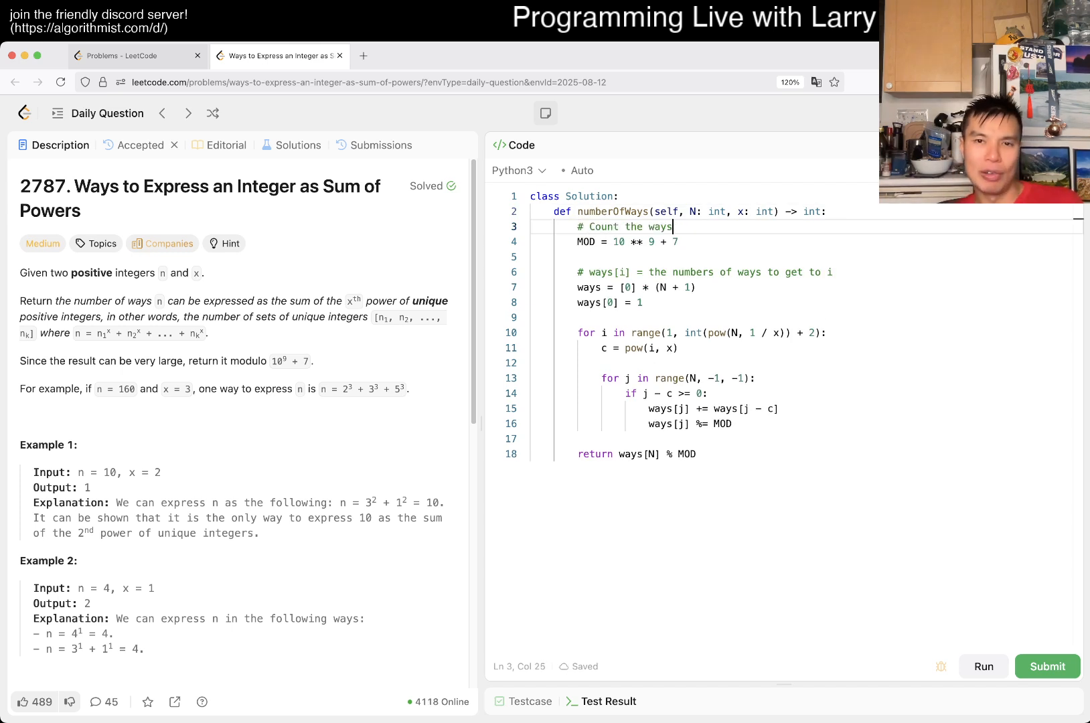
text(- DP)
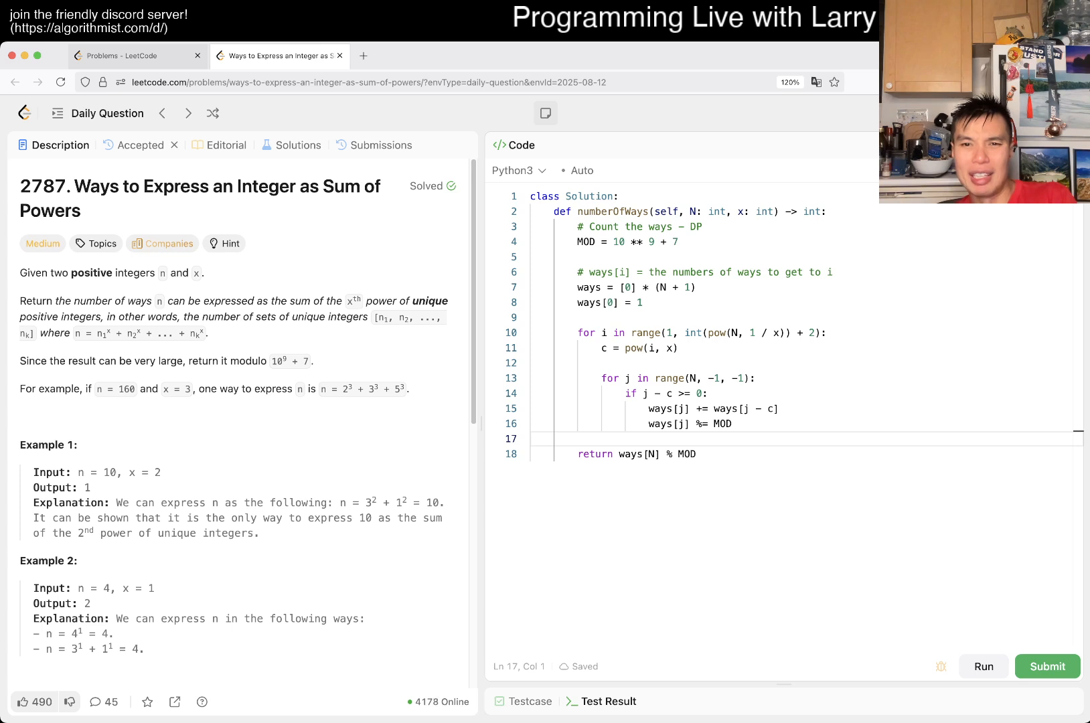
drag(576, 332, 696, 454)
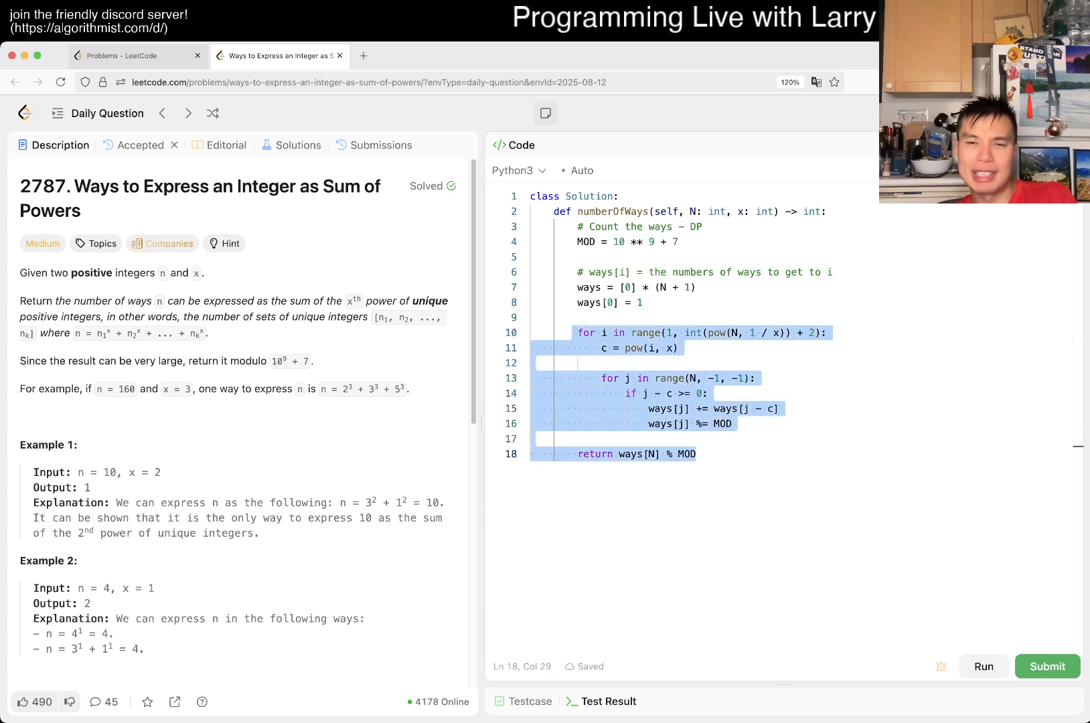